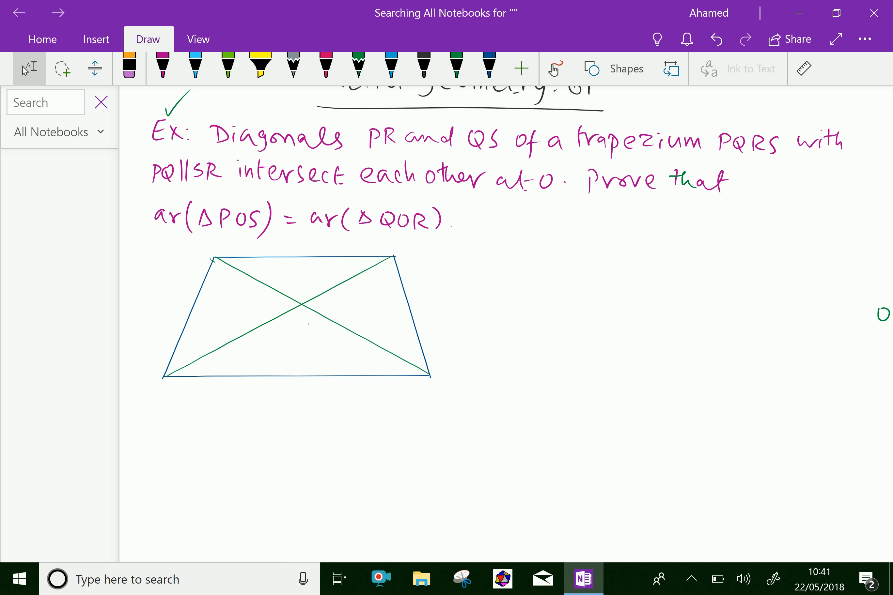
With the green pen, label vertices P, Q, R, S, point O, and begin the 'Given:' heading
click(455, 67)
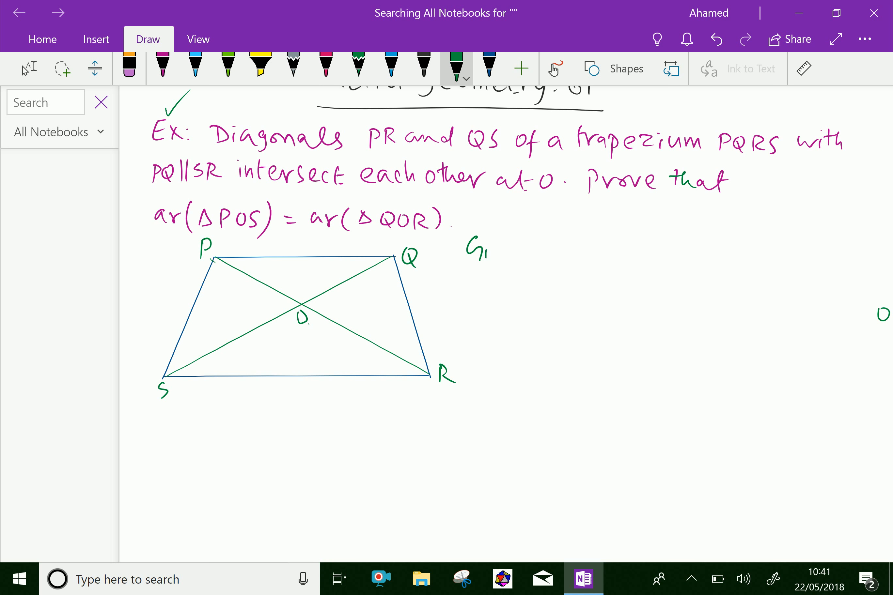
text(Given : 1)
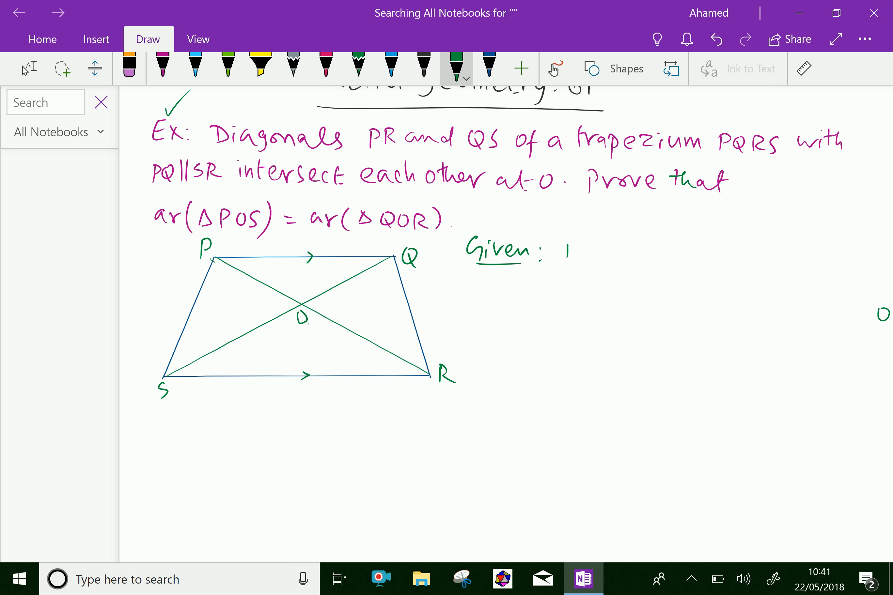
Handwrite 'Diagonals PR and QS of trapezium PQRS intersect at O' after Given
drag(550, 254, 638, 260)
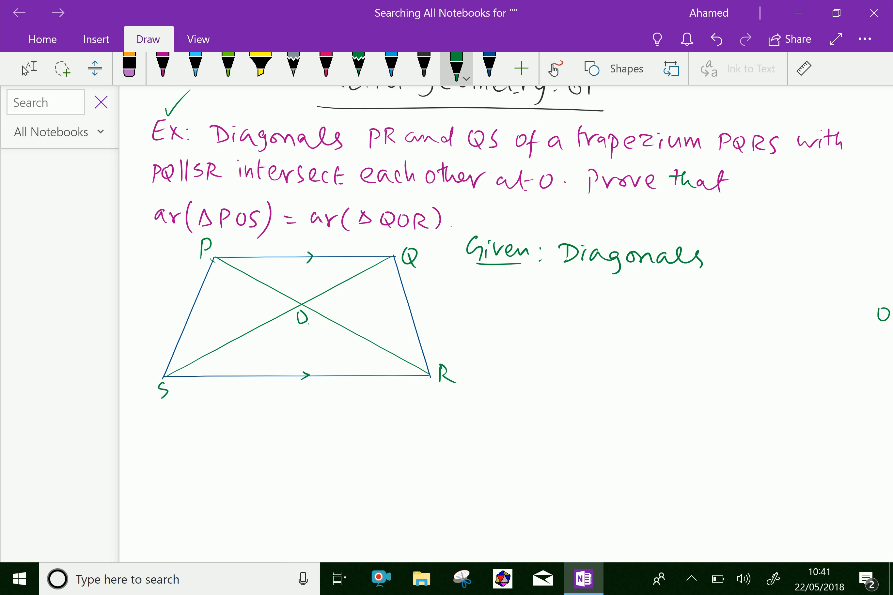
drag(724, 259, 785, 261)
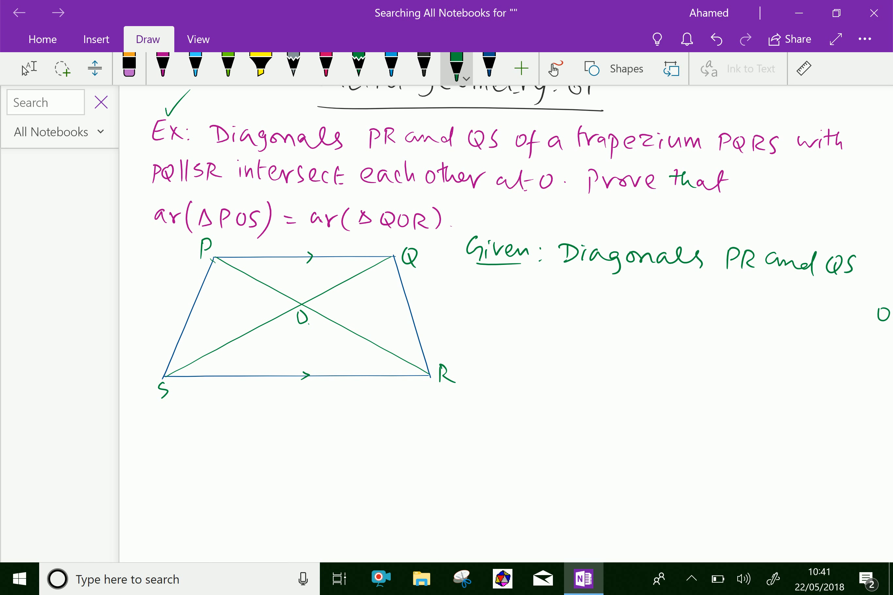
drag(450, 291, 512, 291)
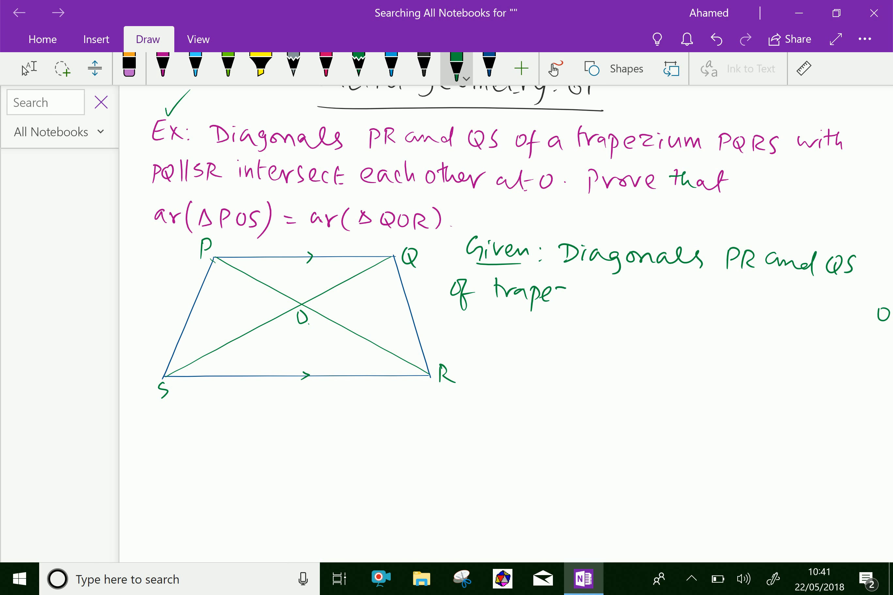
text(zium PQI)
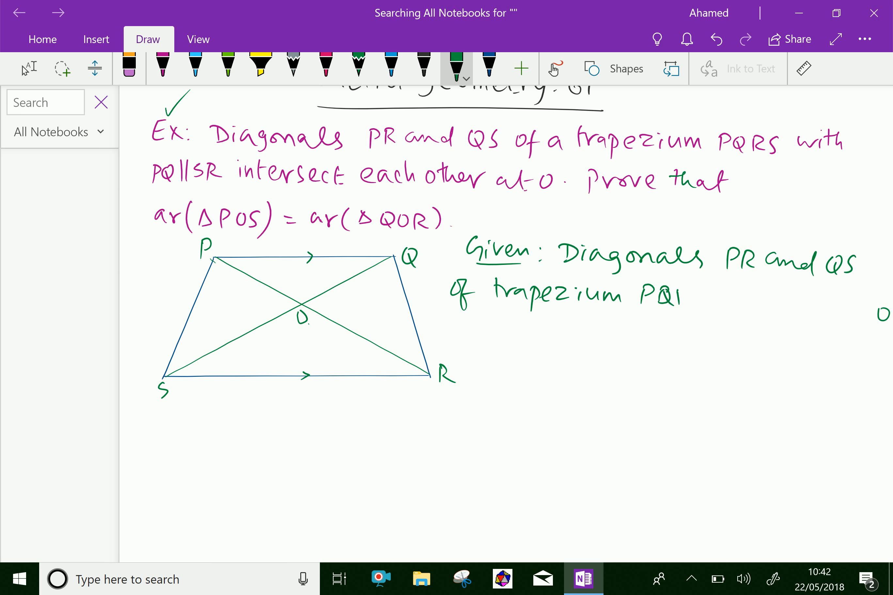
text(RS interect)
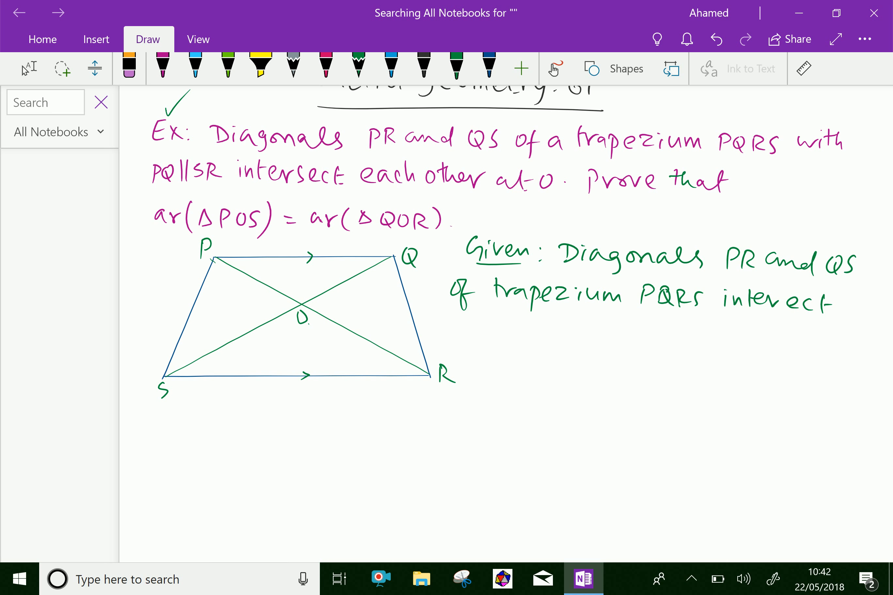
click(455, 69)
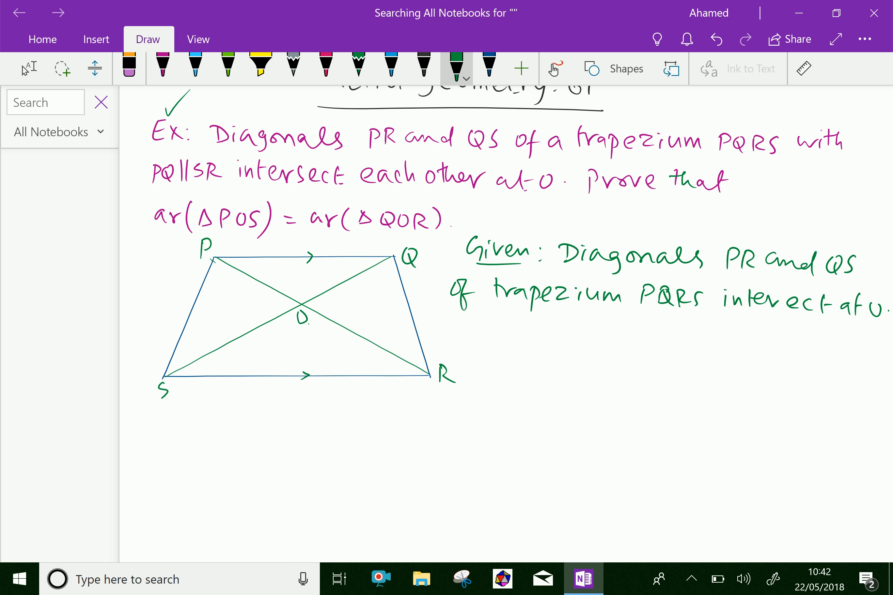
scroll(down, 3)
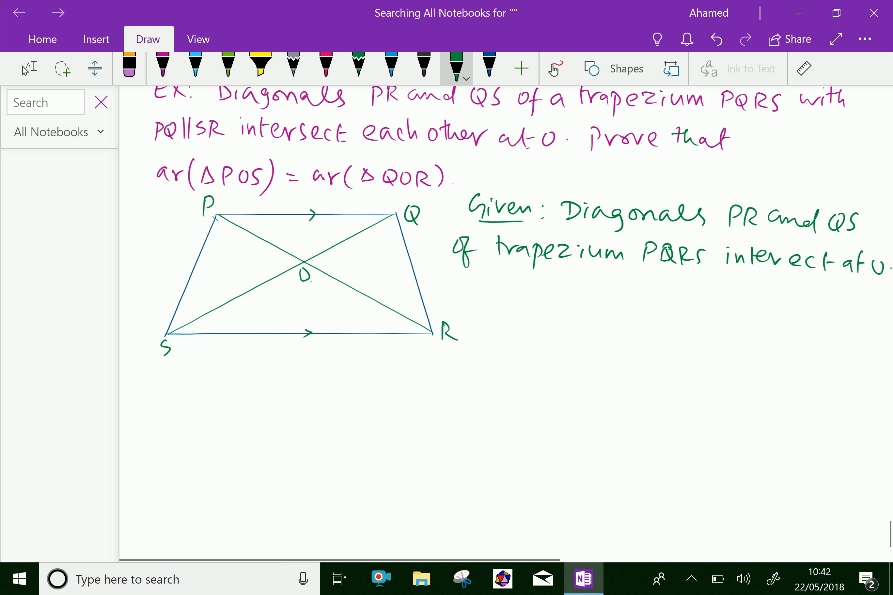
Handwrite 'T.P.T: ar(ΔPOS) = ar(ΔQOR)' beneath the Given statement
text(T.P.T: ar()
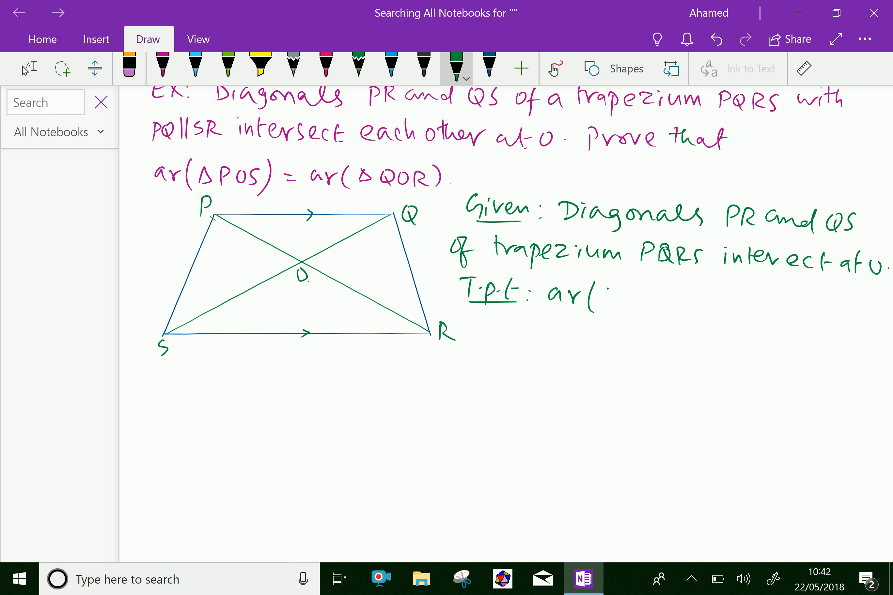
drag(581, 290, 620, 285)
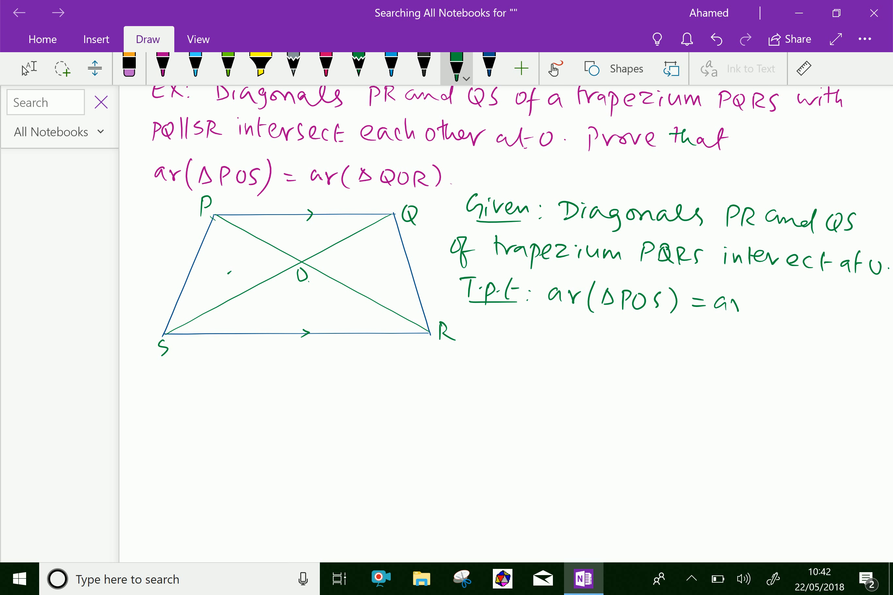
drag(734, 305, 789, 305)
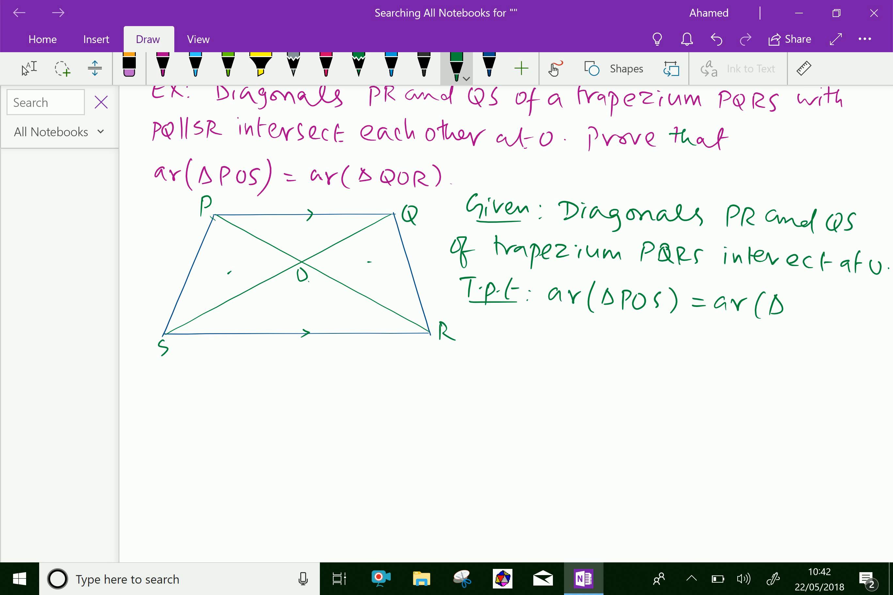
text(QO)
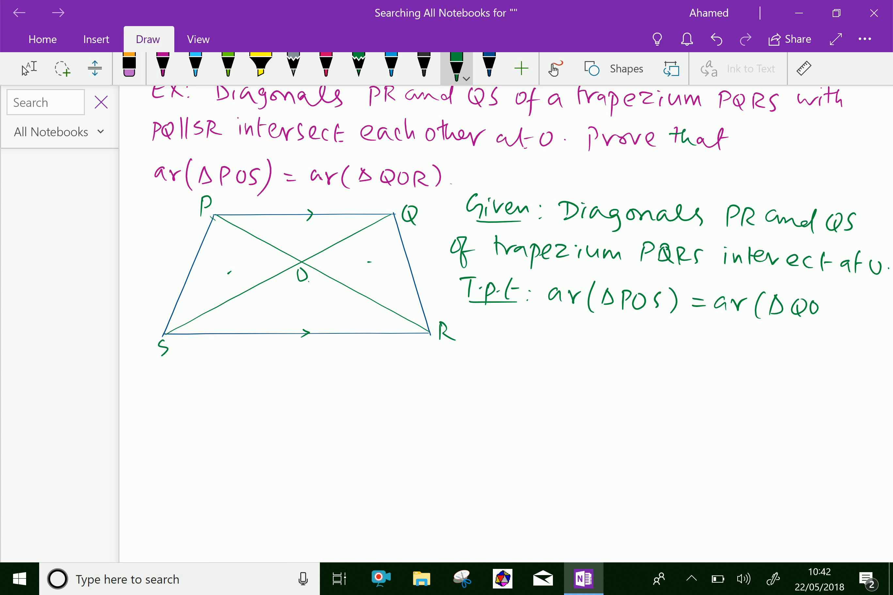
drag(823, 302, 848, 307)
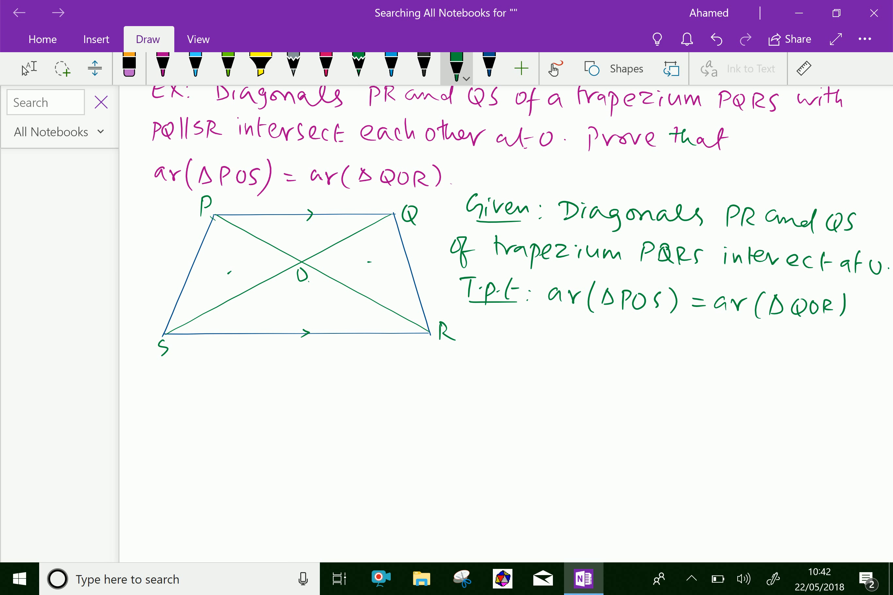
scroll(down, 3)
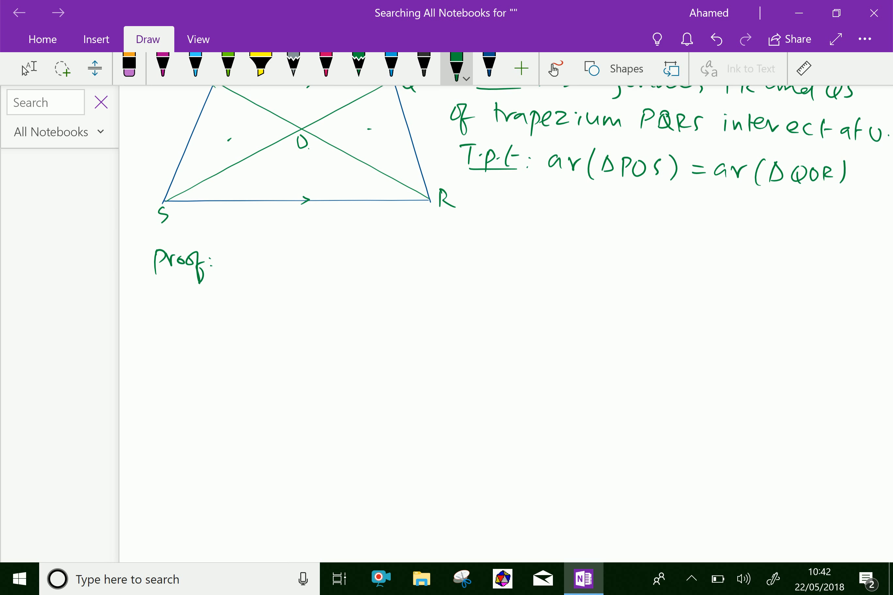
Handwrite 'Proof: ∵ ΔPQS and ΔPQR are on the same base'
click(256, 256)
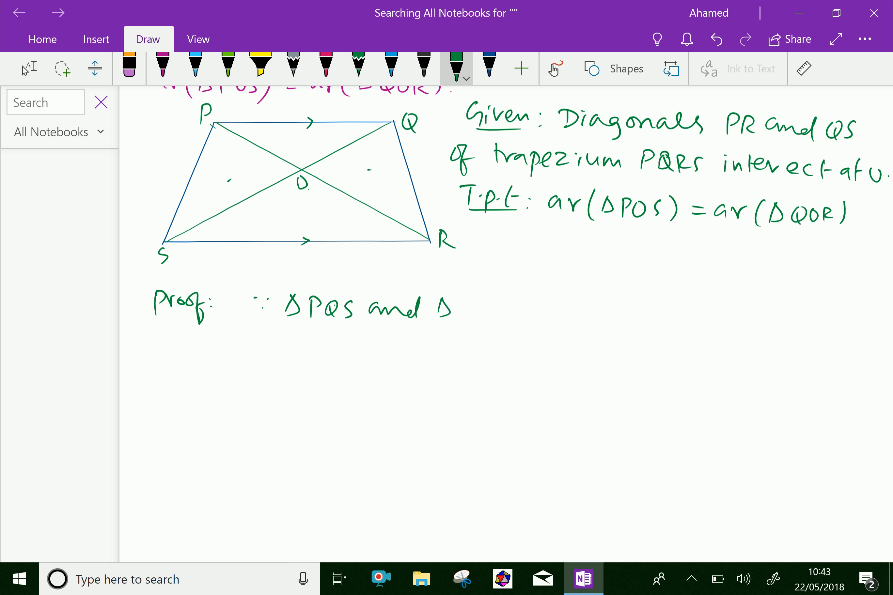
drag(449, 307, 484, 308)
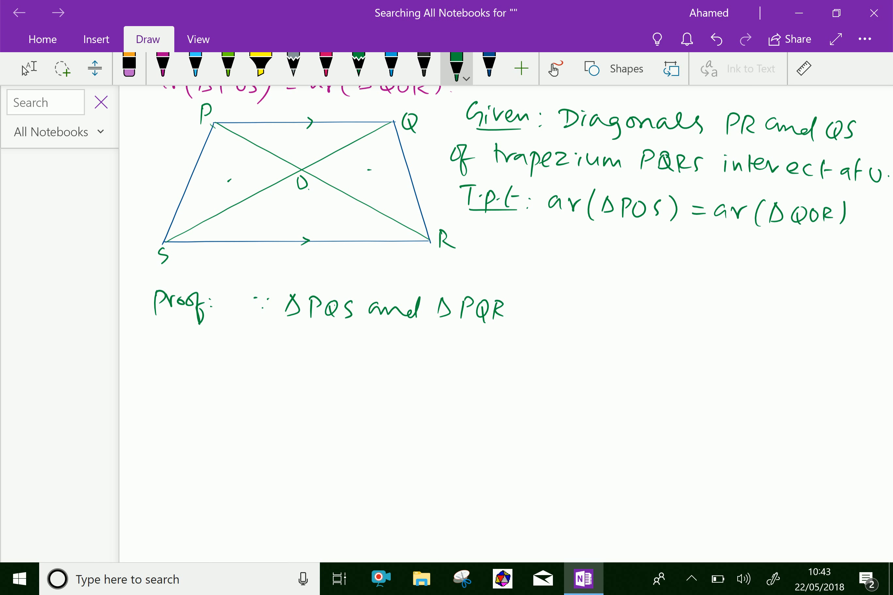
drag(524, 307, 549, 308)
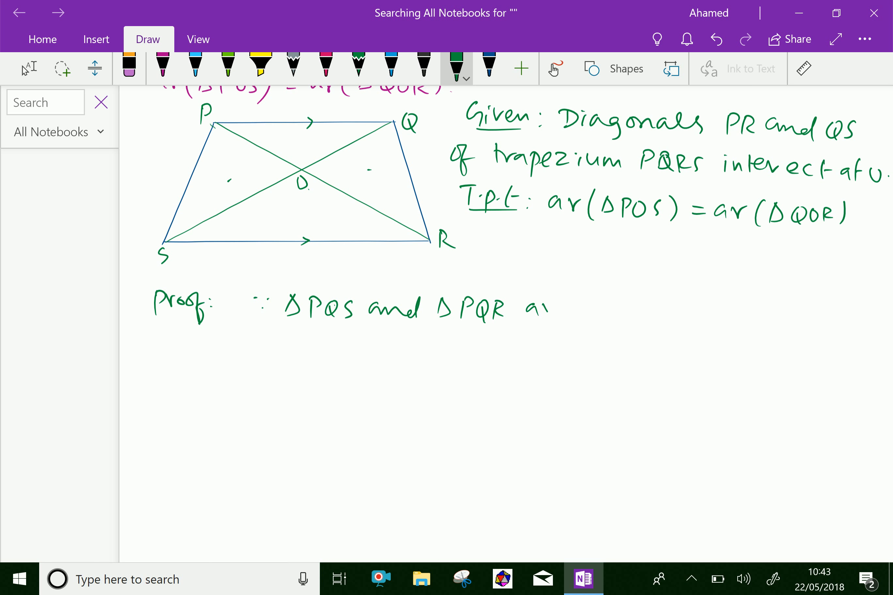
drag(530, 308, 627, 307)
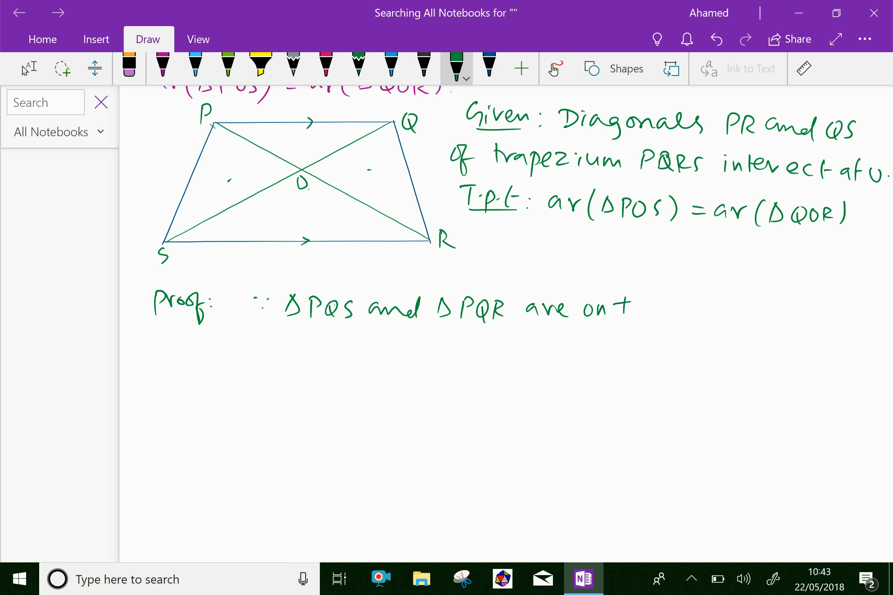
drag(632, 307, 712, 308)
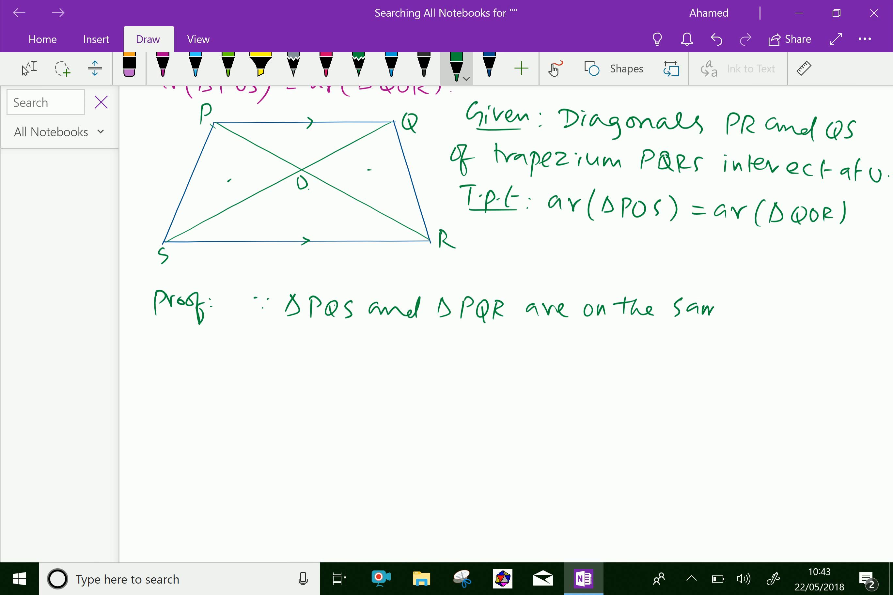
drag(706, 307, 803, 310)
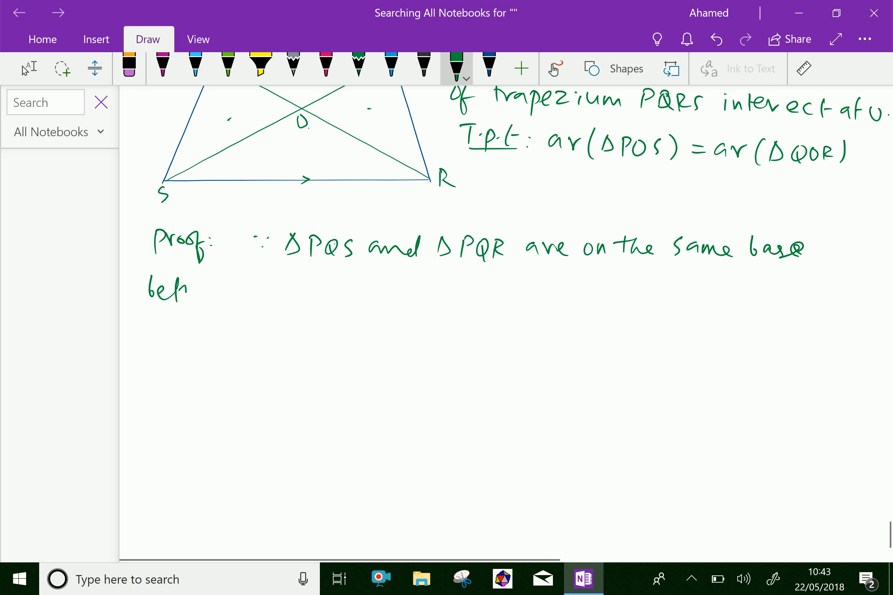
Continue with 'and between same parallel lines PQ and SR.' on the next line
drag(182, 291, 239, 293)
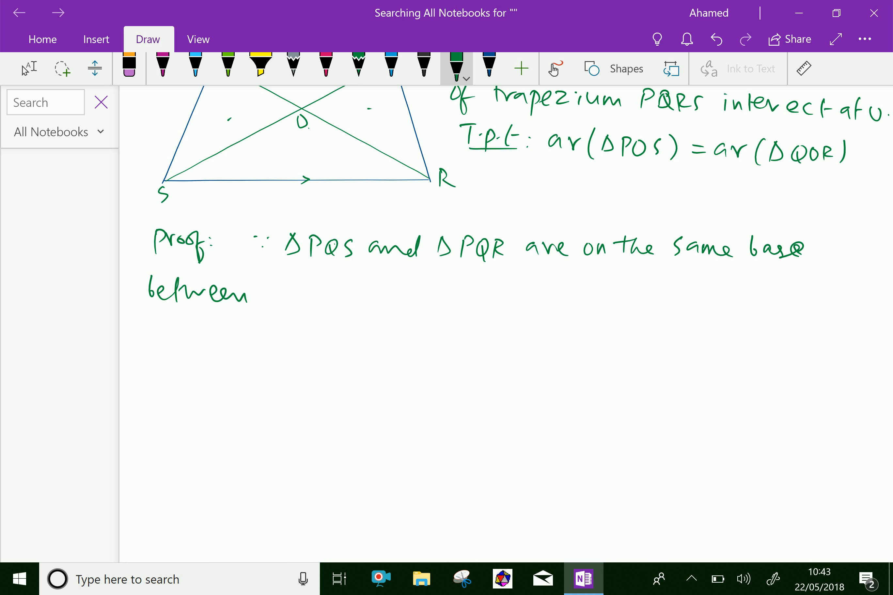
drag(803, 251, 855, 256)
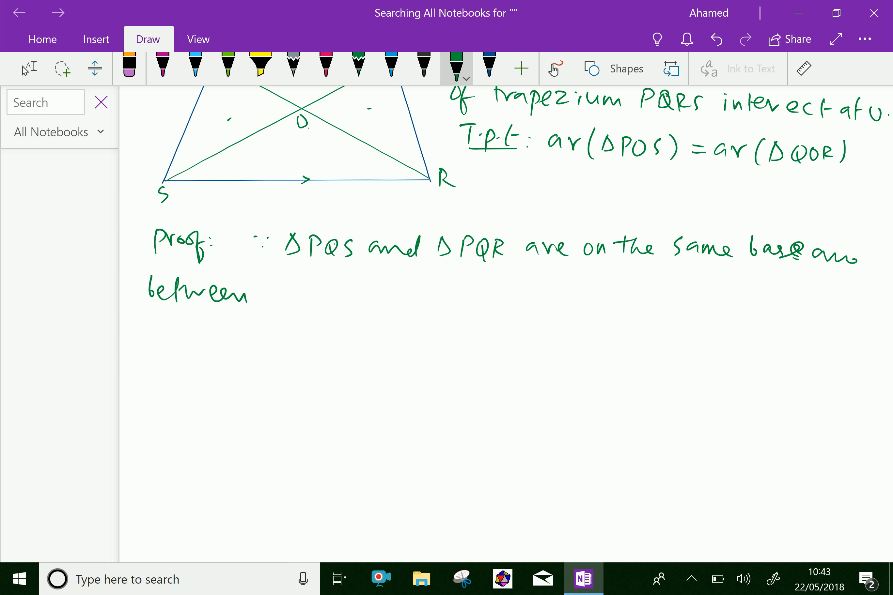
drag(262, 297, 290, 285)
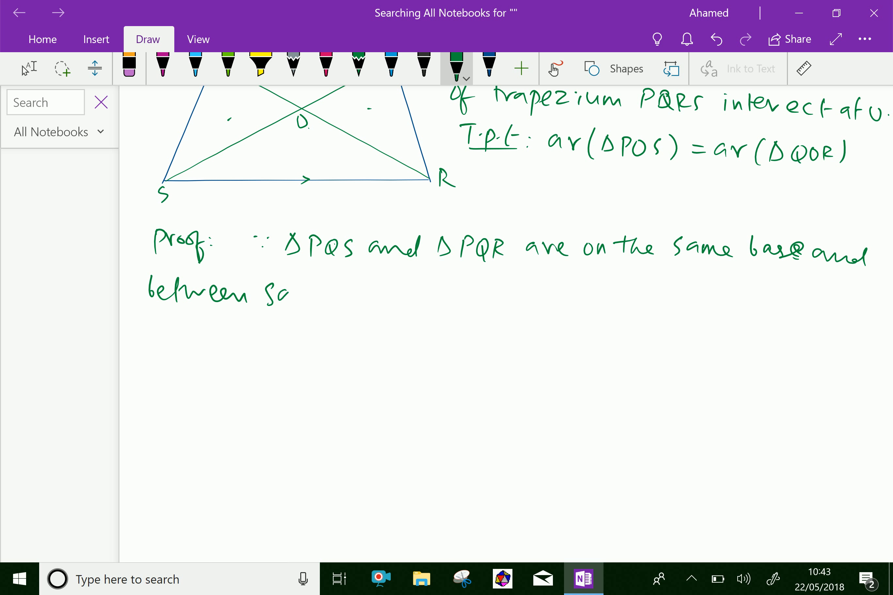
drag(280, 297, 370, 296)
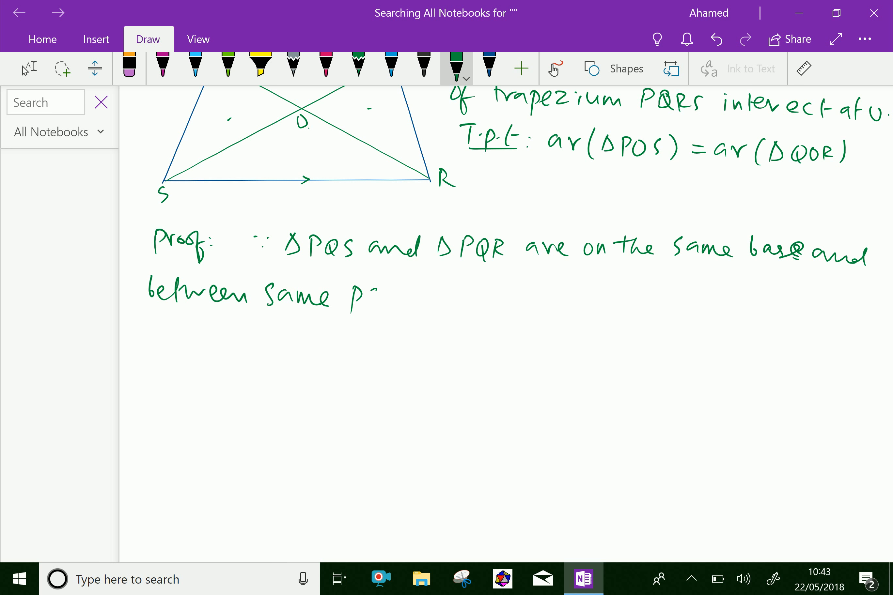
drag(364, 296, 422, 297)
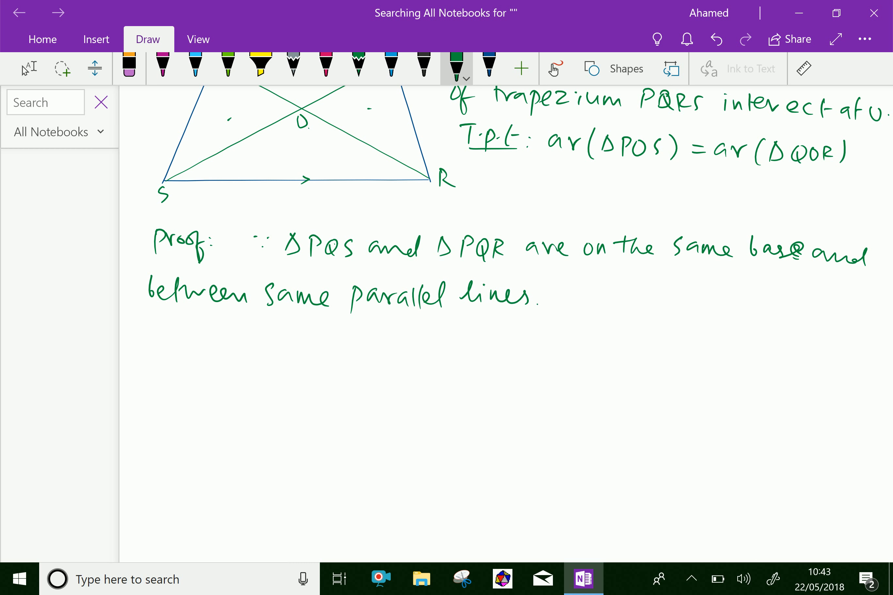
drag(558, 280, 570, 307)
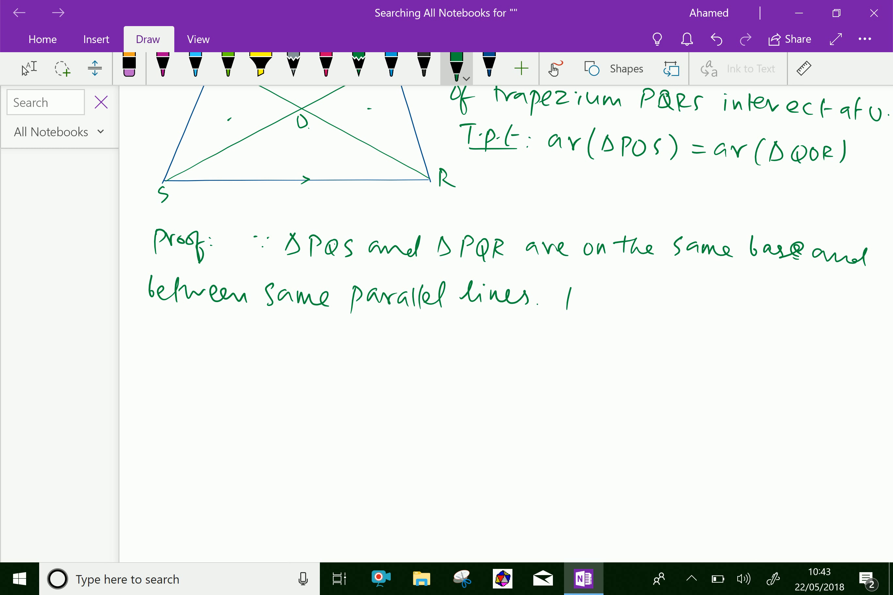
drag(569, 296, 643, 296)
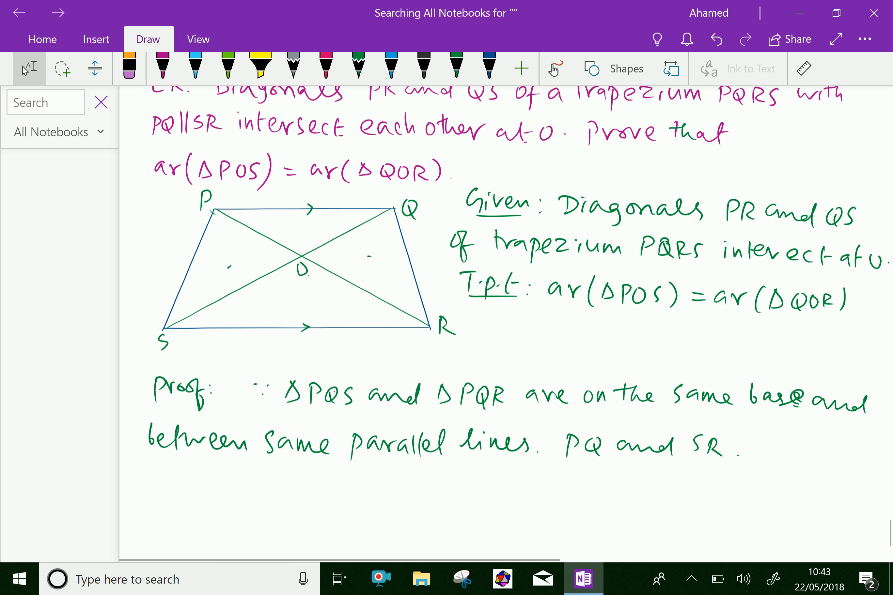
Handwrite the conclusion '∴ ar(ΔPQS) = ar(ΔPQR)' in green ink
click(456, 67)
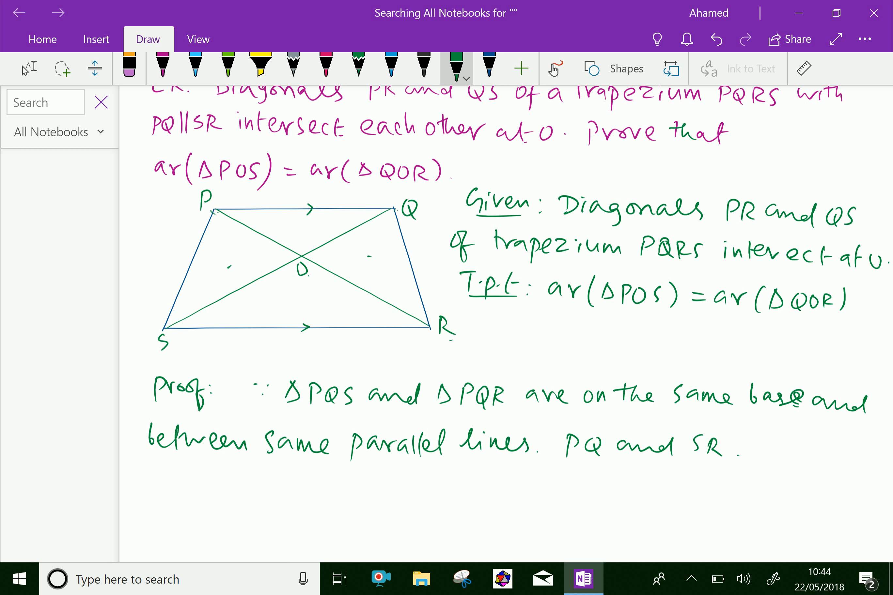
scroll(down, 3)
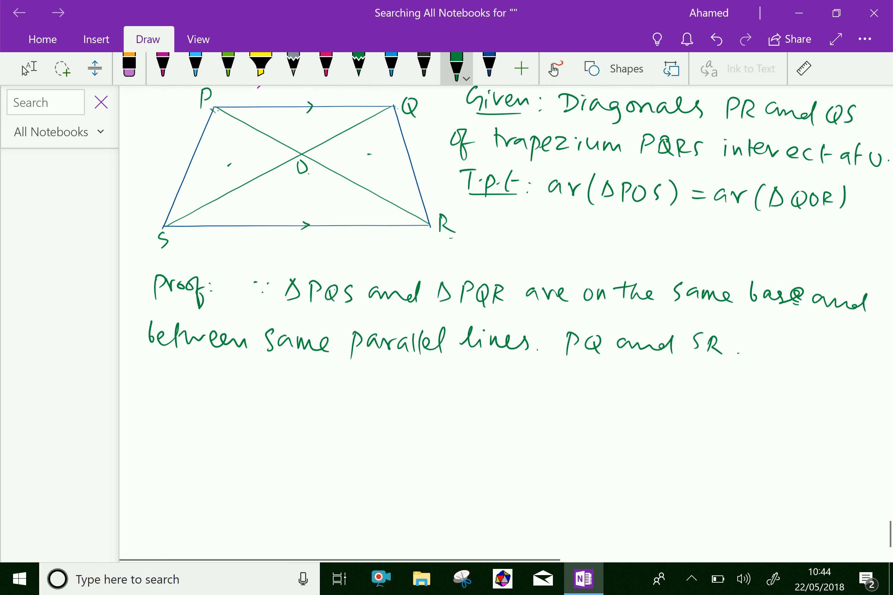
scroll(down, 3)
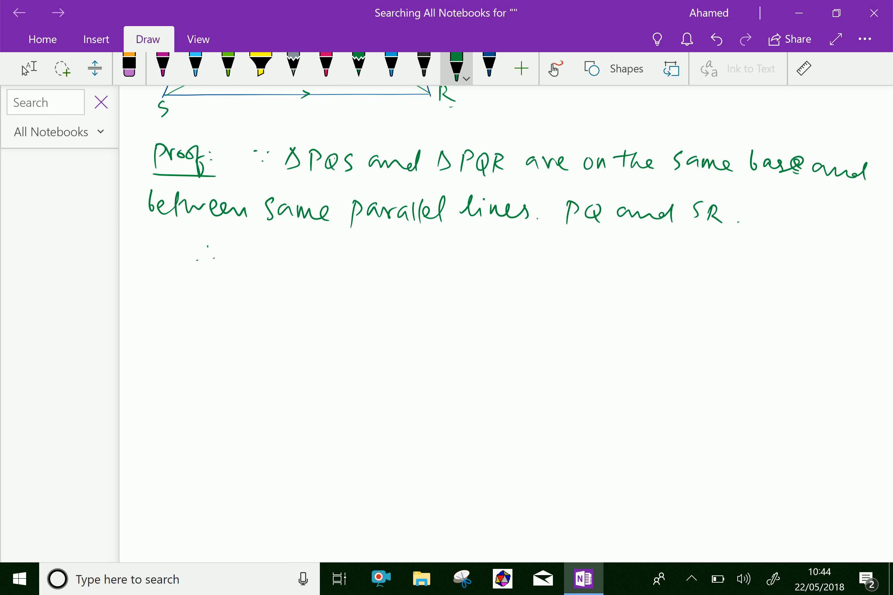
drag(233, 262, 280, 262)
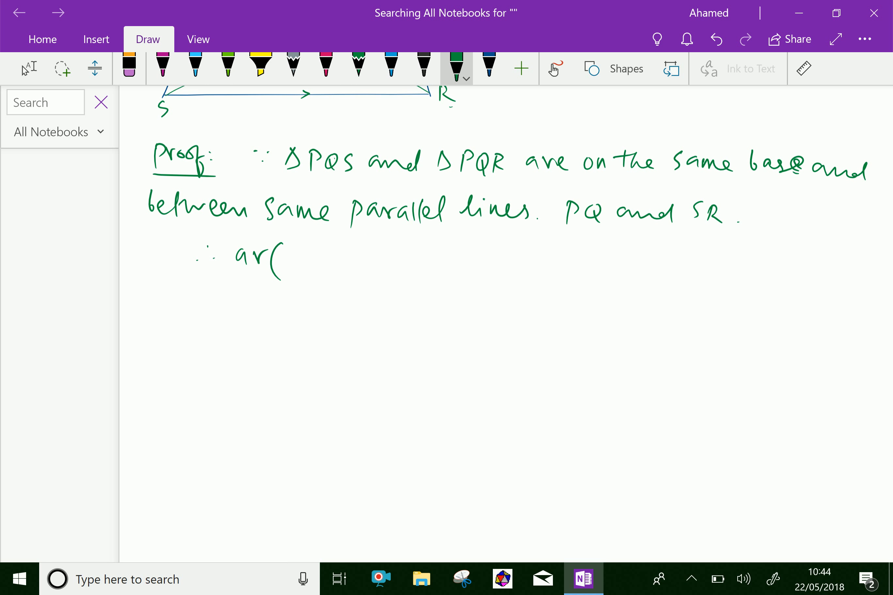
drag(284, 262, 341, 265)
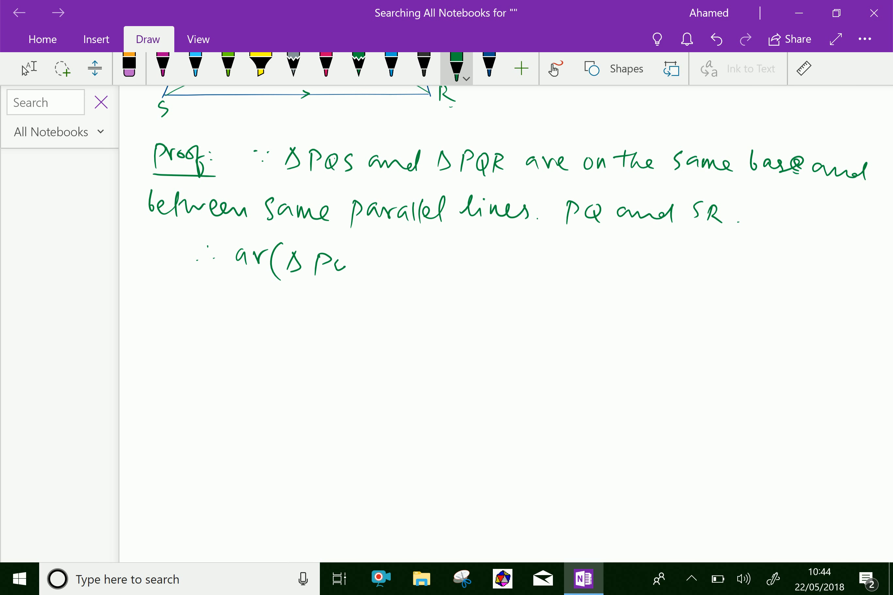
drag(319, 262, 362, 262)
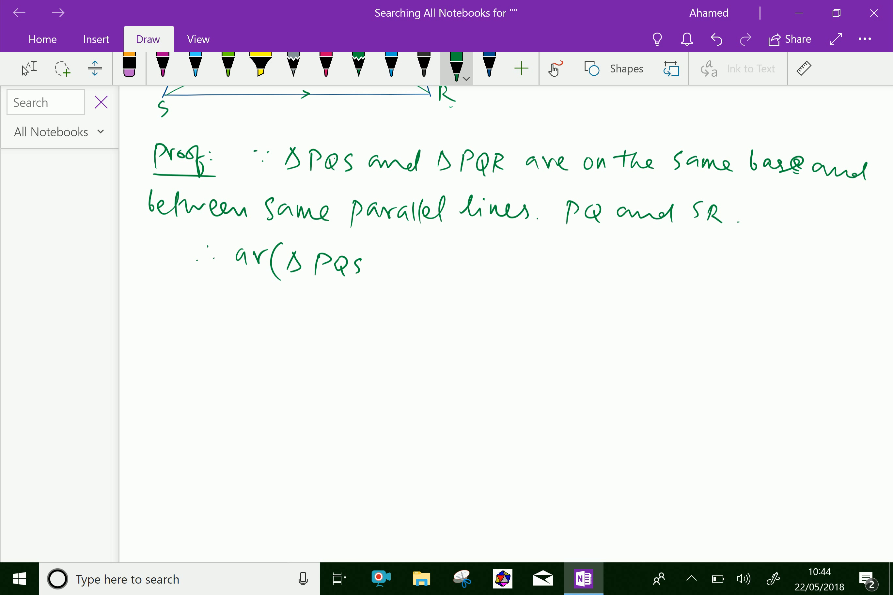
drag(356, 248, 359, 279)
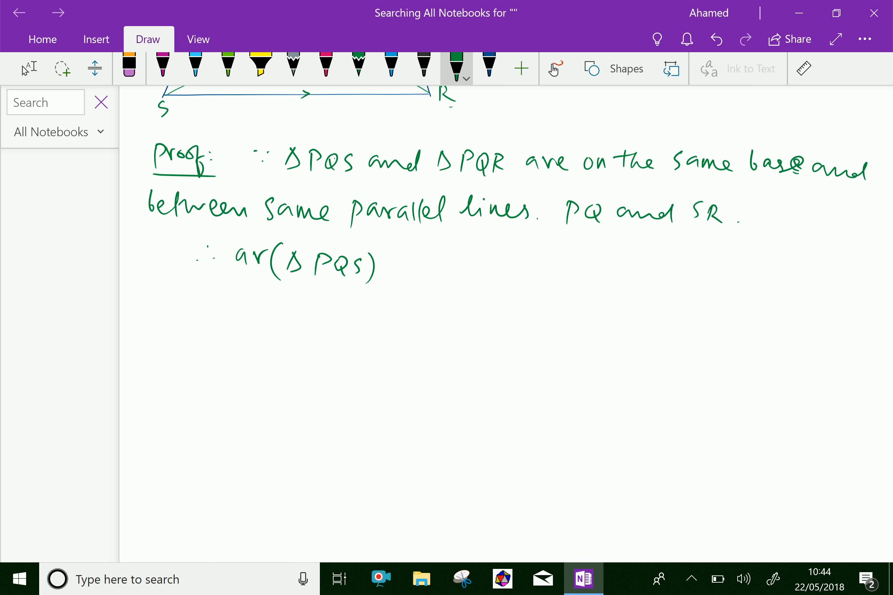
drag(387, 261, 433, 265)
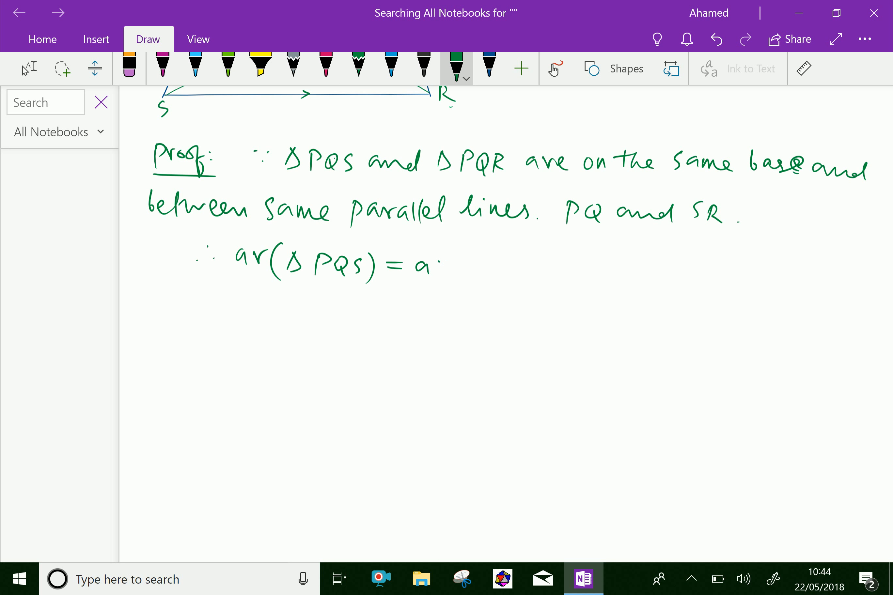
drag(424, 262, 462, 262)
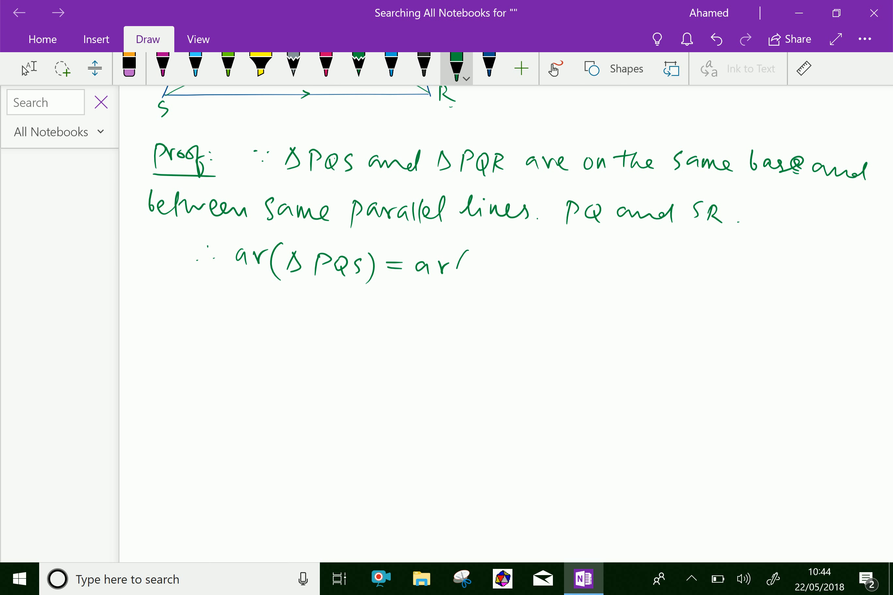
drag(466, 265, 519, 265)
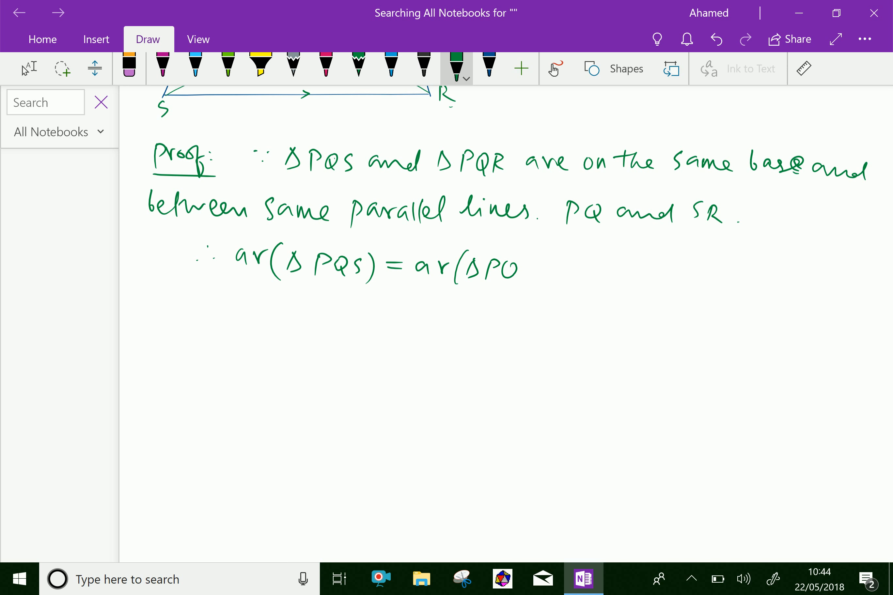
drag(489, 268, 547, 267)
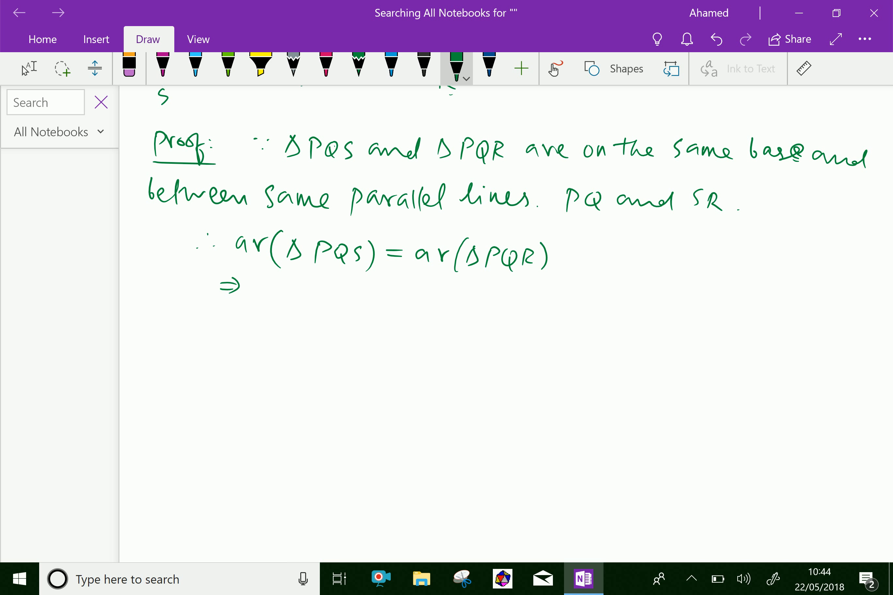
Begin the next line '⇒ ar(ΔPQS) − ar(ΔPQO)'
drag(251, 287, 280, 288)
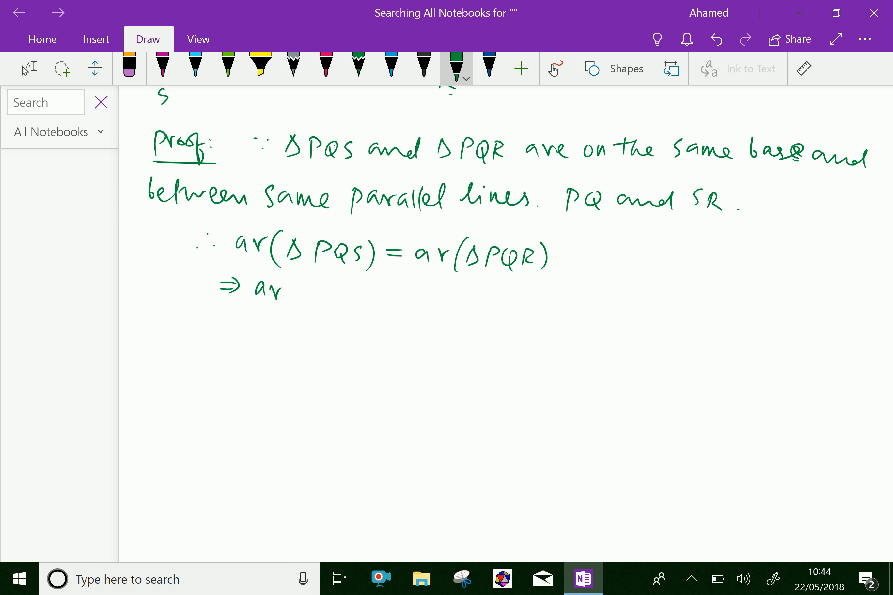
drag(273, 288, 330, 291)
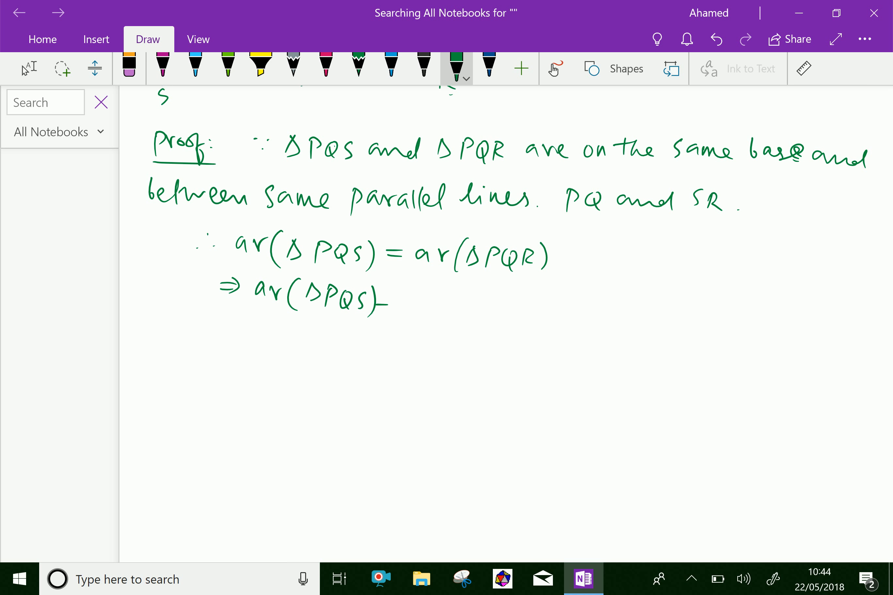
drag(395, 302, 442, 302)
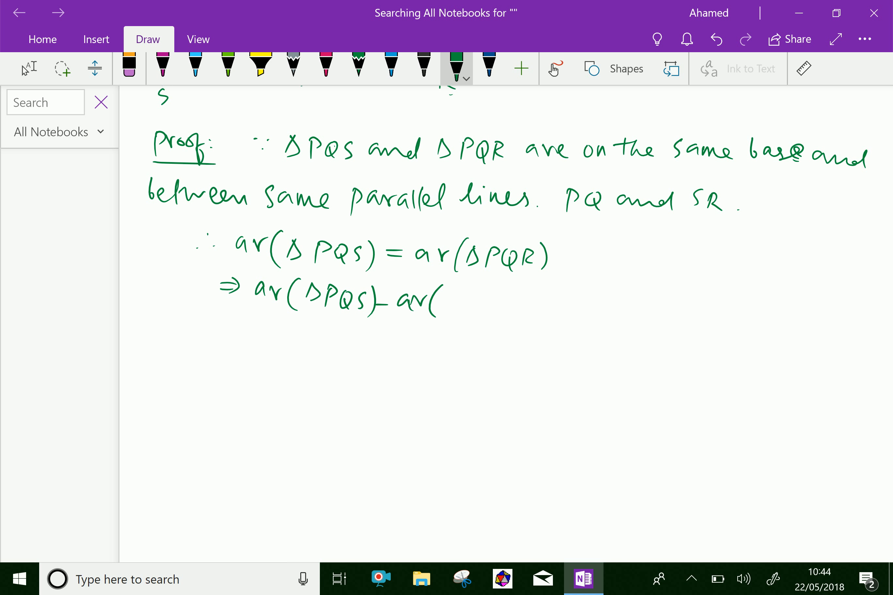
drag(439, 296, 462, 307)
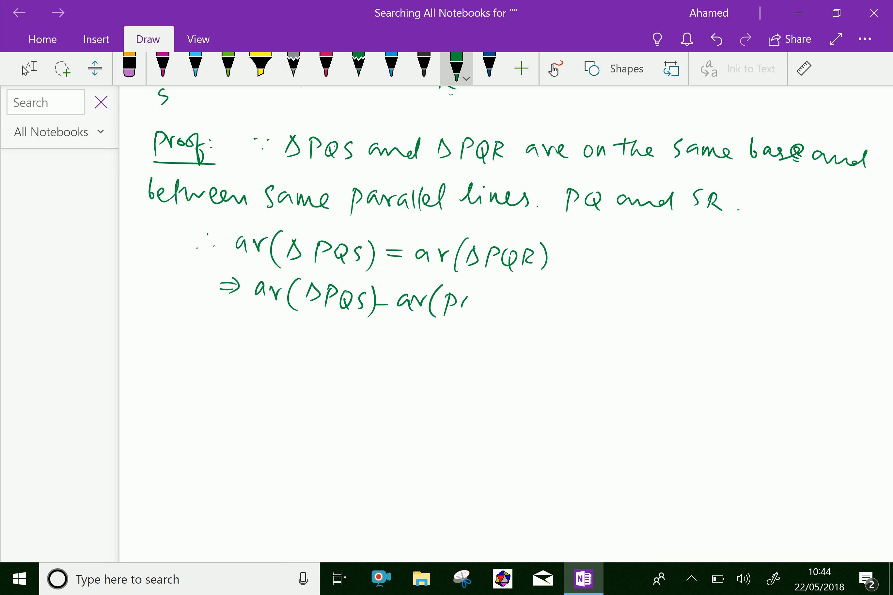
drag(444, 302, 473, 303)
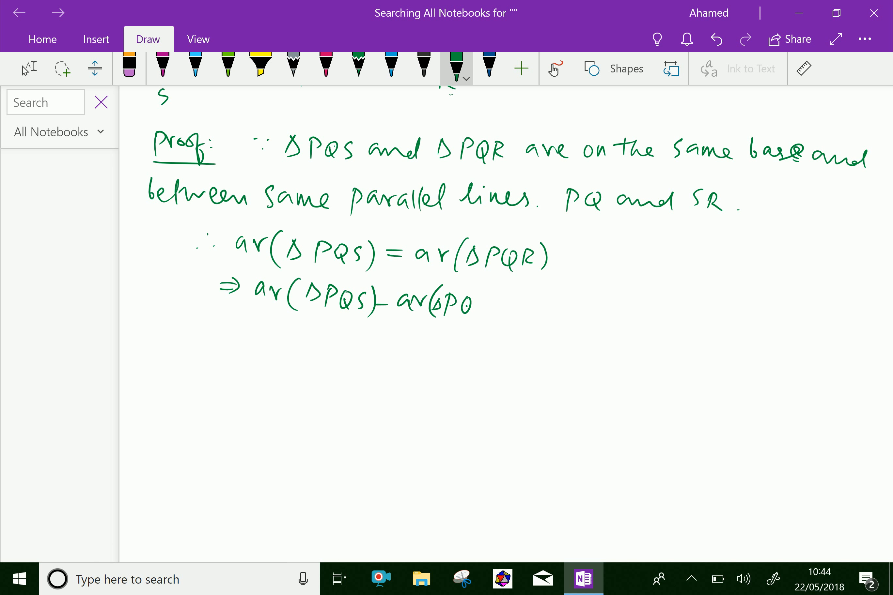
drag(467, 302, 501, 308)
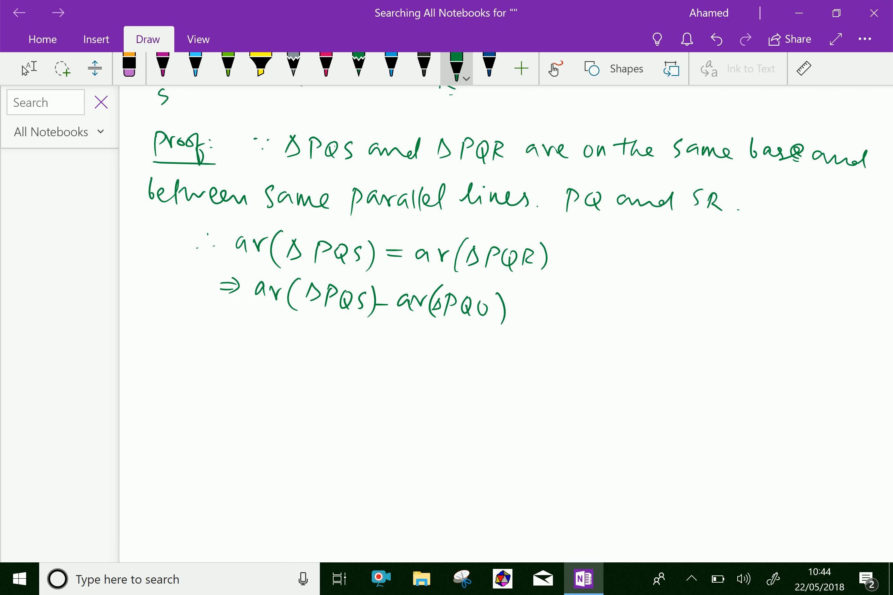
scroll(down, 3)
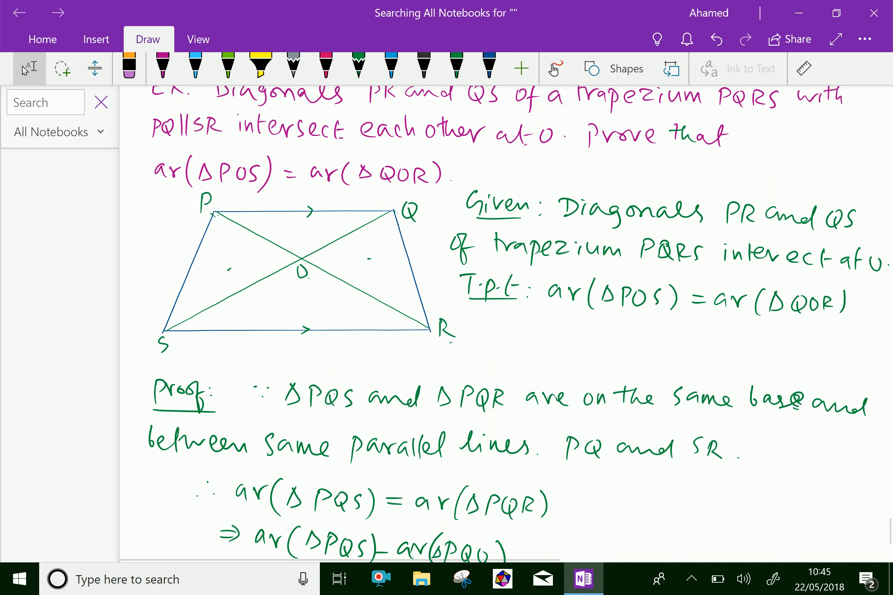
Mark triangle POQ in the figure with a small cross and scroll back to the proof
click(454, 68)
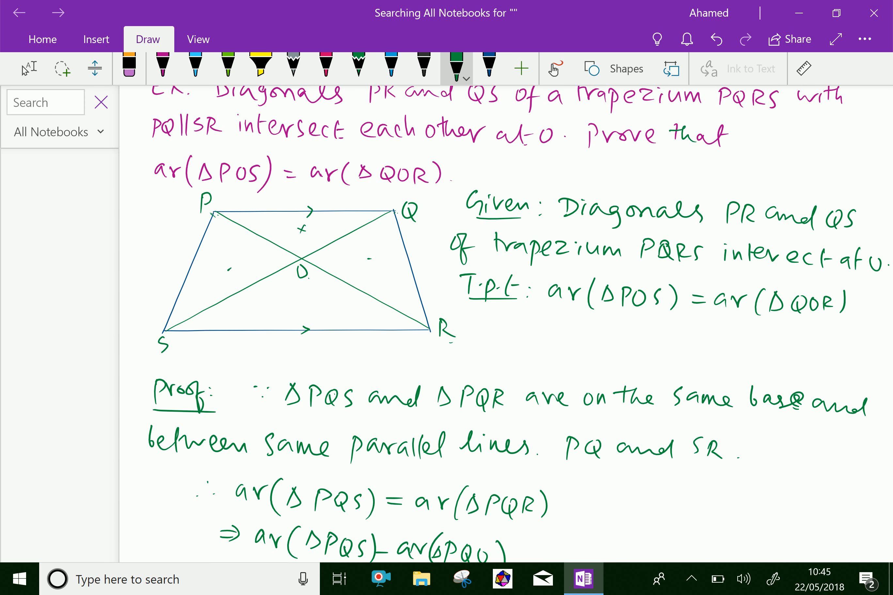
scroll(down, 3)
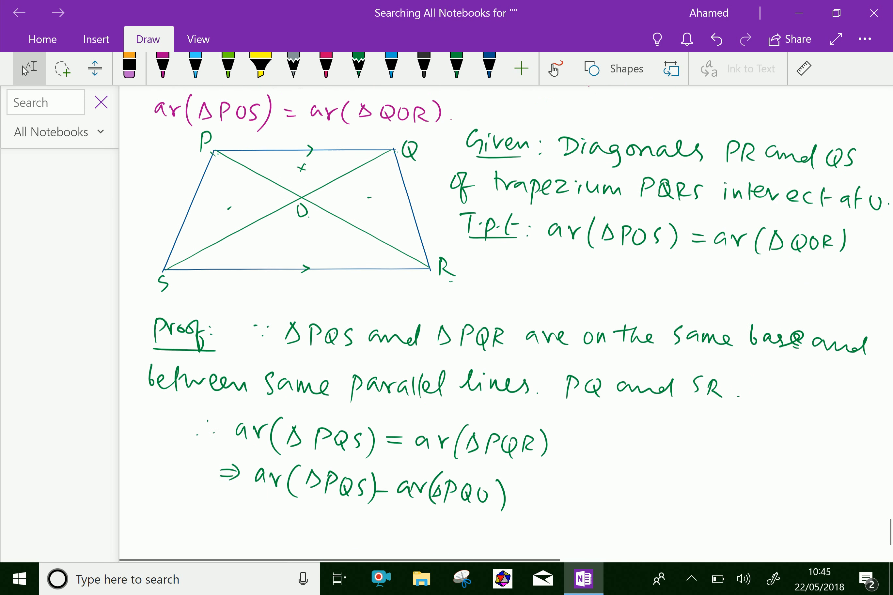
scroll(down, 3)
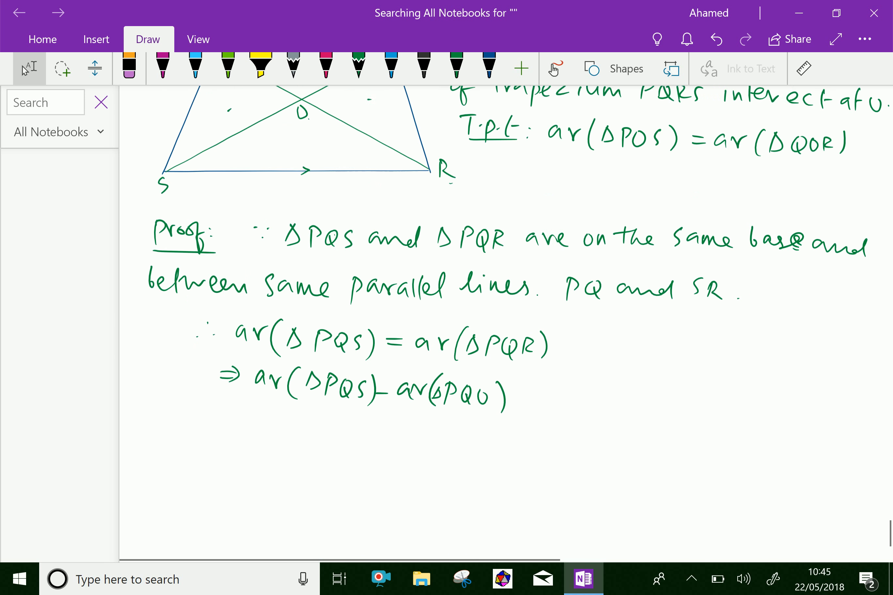
scroll(down, 3)
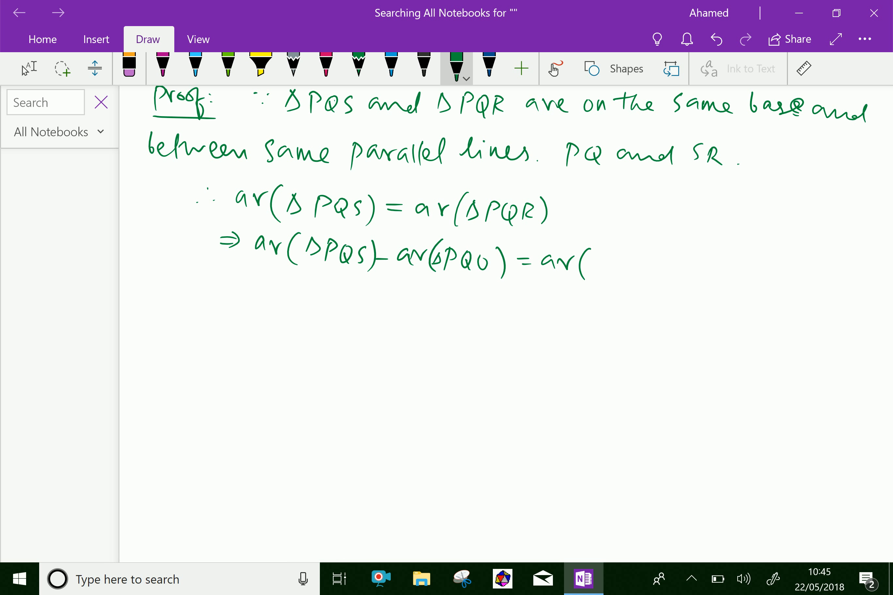
Complete the line with '= ar(ΔPQR) − ar(ΔPQO)' and start a new ⇒ line
drag(592, 261, 637, 267)
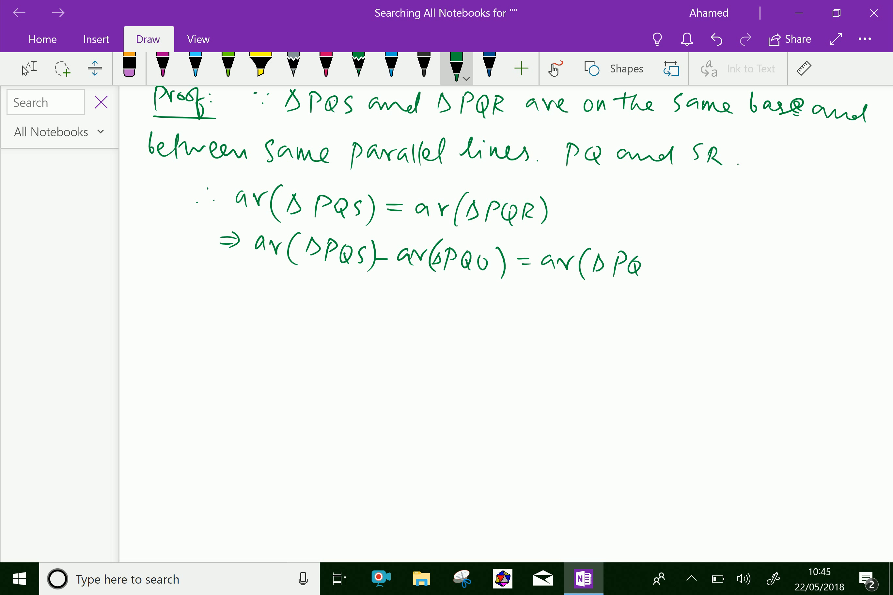
drag(631, 265, 690, 265)
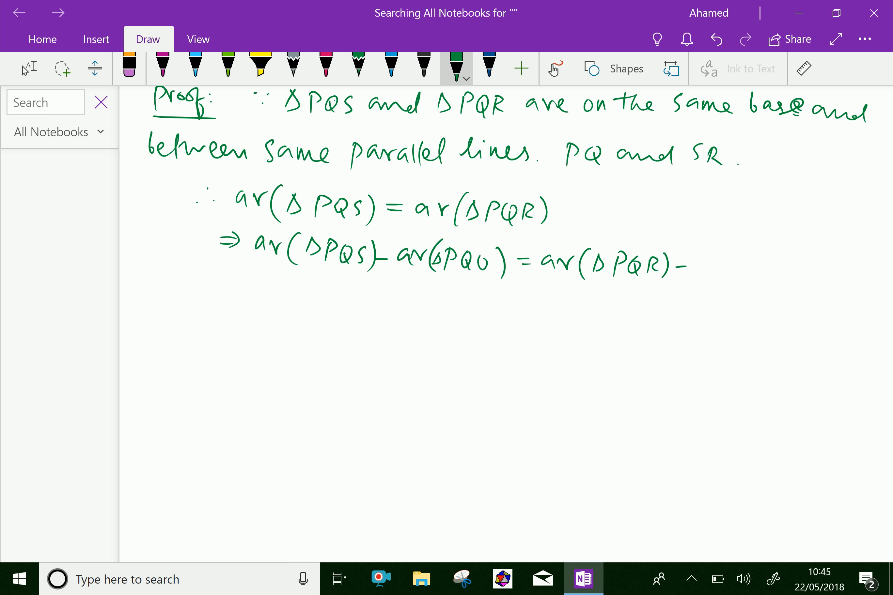
drag(689, 264, 757, 268)
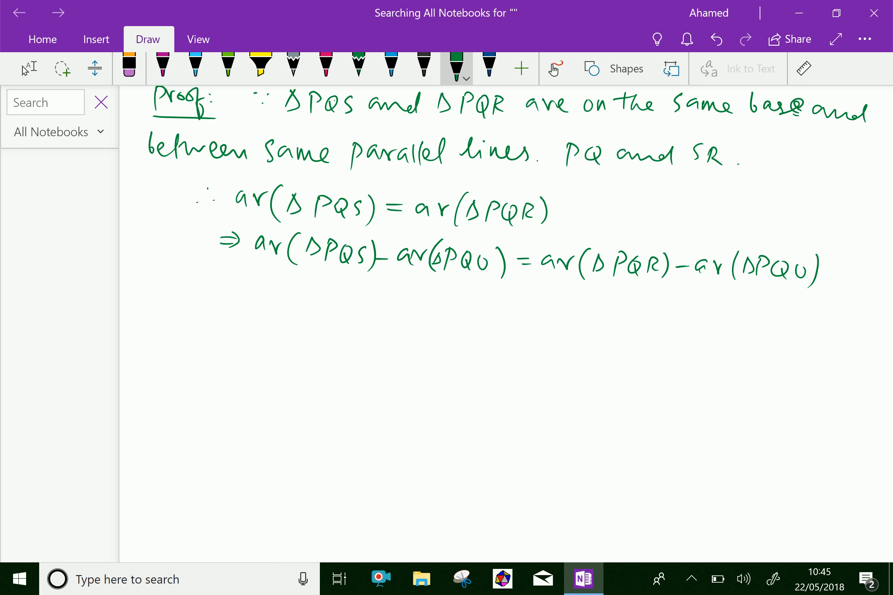
drag(225, 284, 244, 290)
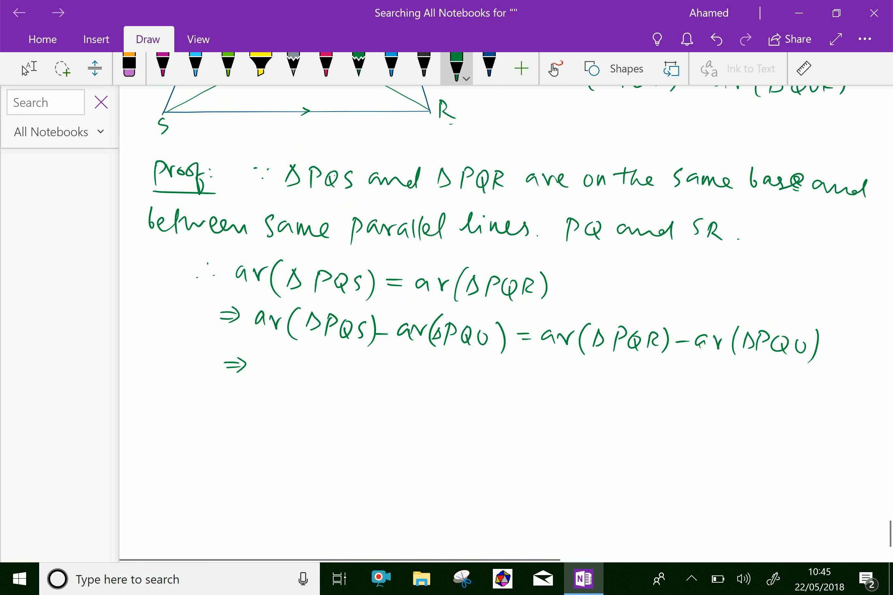
Handwrite 'ar(ΔPOS) =' after the implication arrow in green ink
scroll(down, 3)
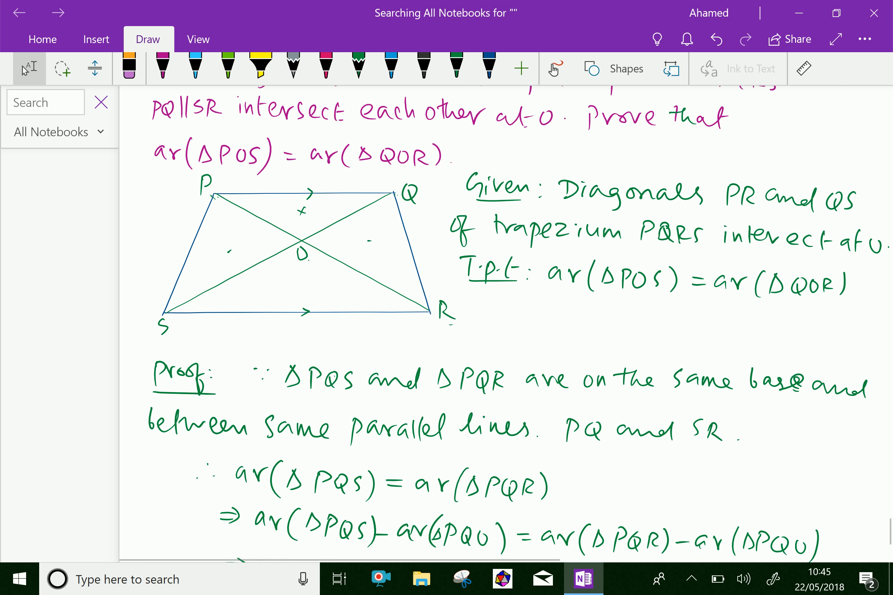
click(456, 67)
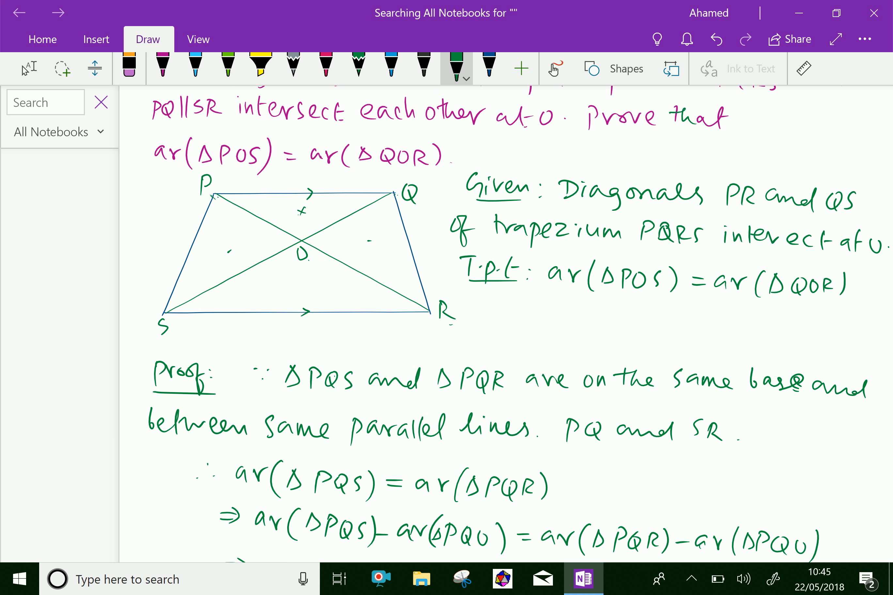
scroll(down, 3)
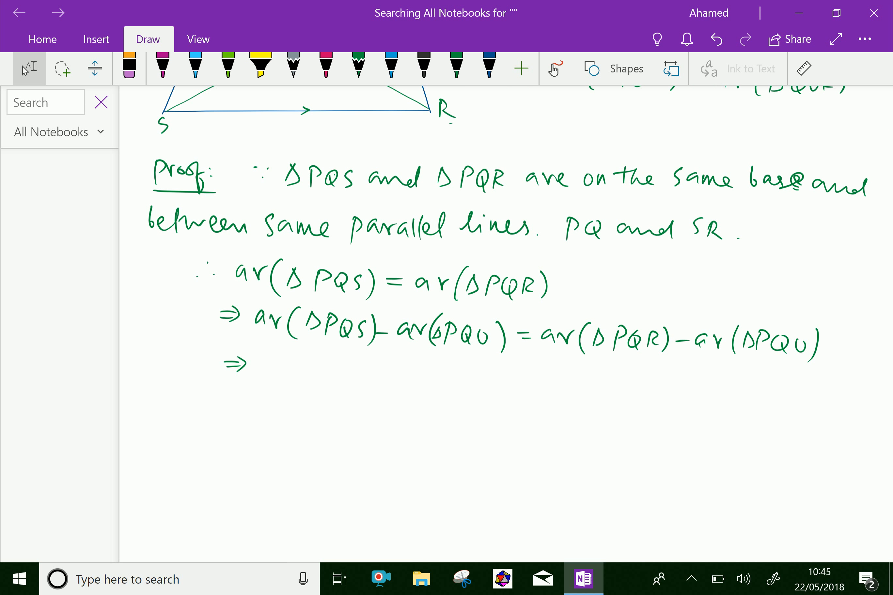
scroll(down, 3)
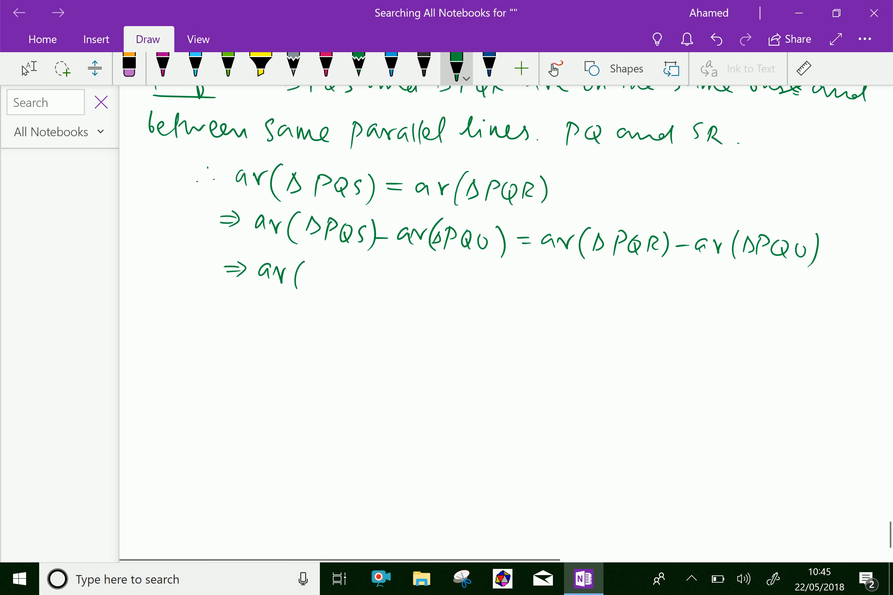
drag(310, 273, 378, 279)
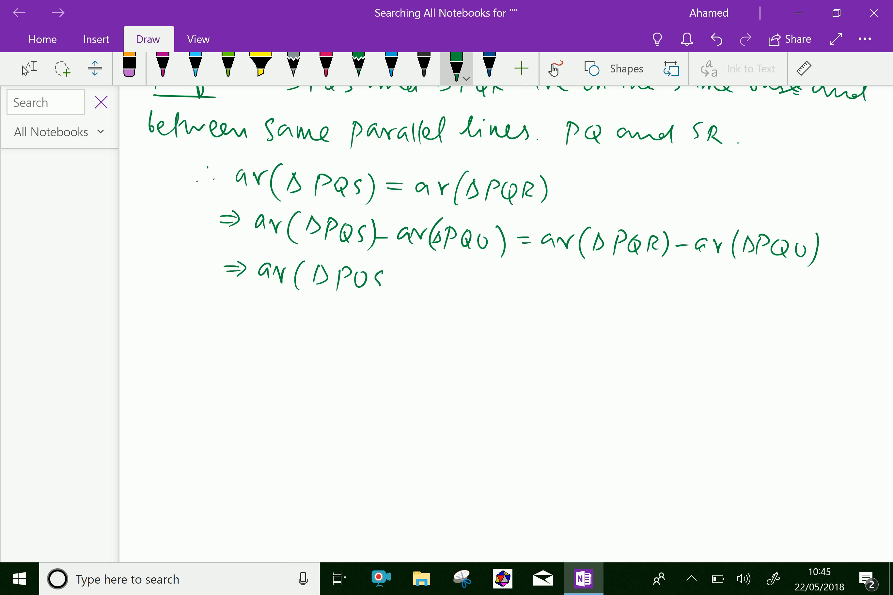
drag(387, 279, 424, 279)
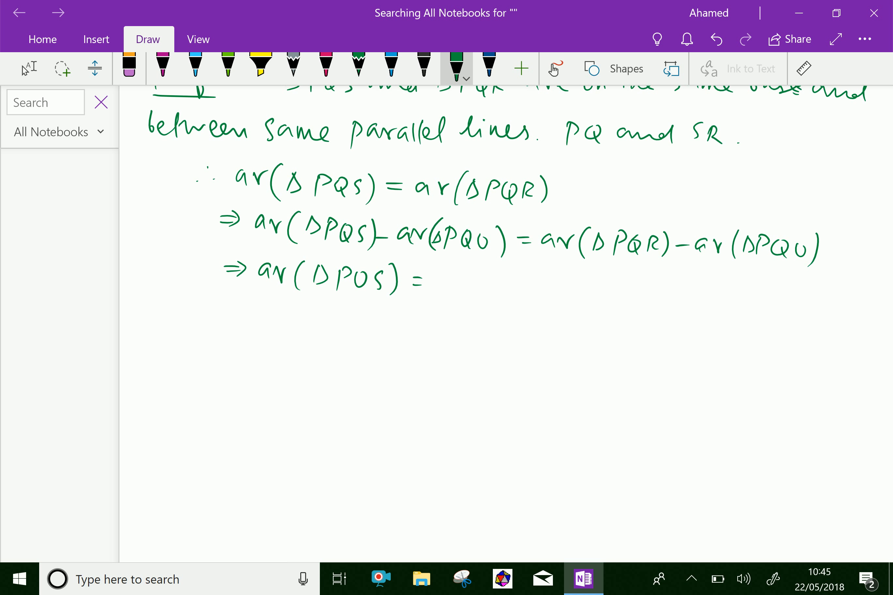
drag(441, 279, 524, 284)
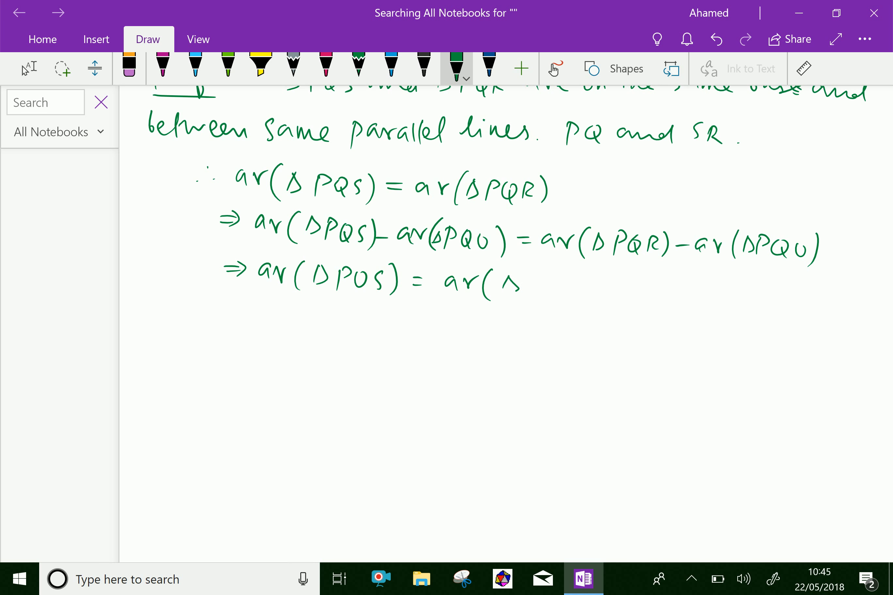
Finish with 'ar(ΔQOR).' and underline the concluding result
scroll(down, 3)
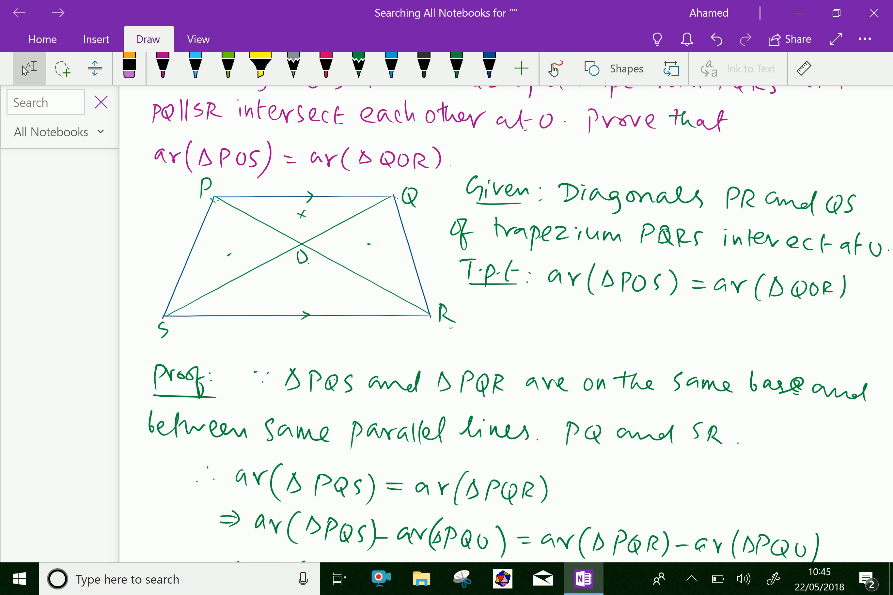
click(455, 67)
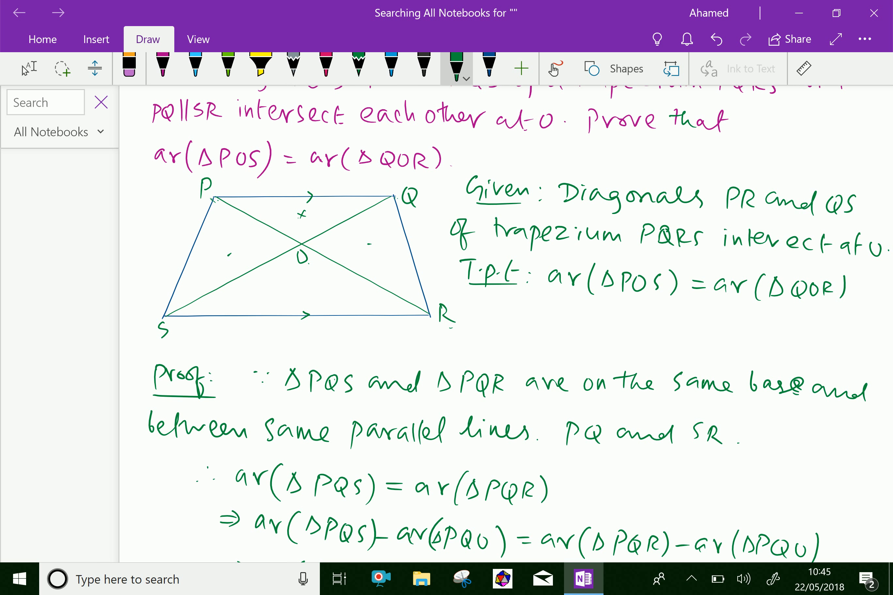
scroll(down, 3)
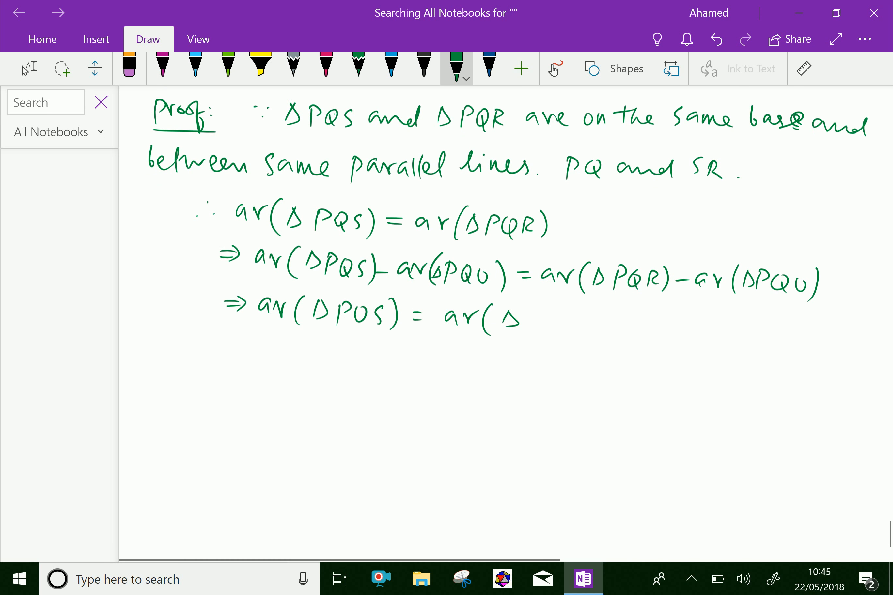
text(QU')
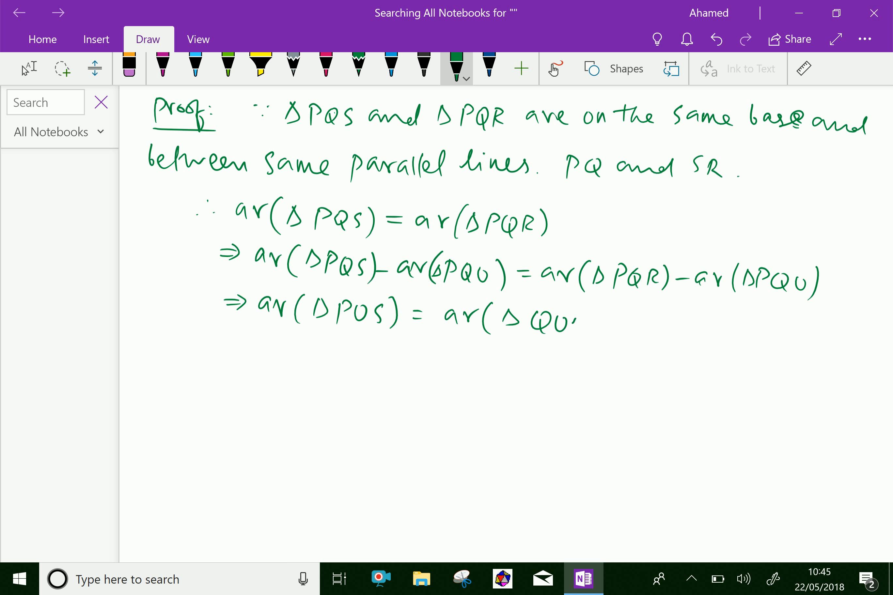
drag(569, 319, 610, 322)
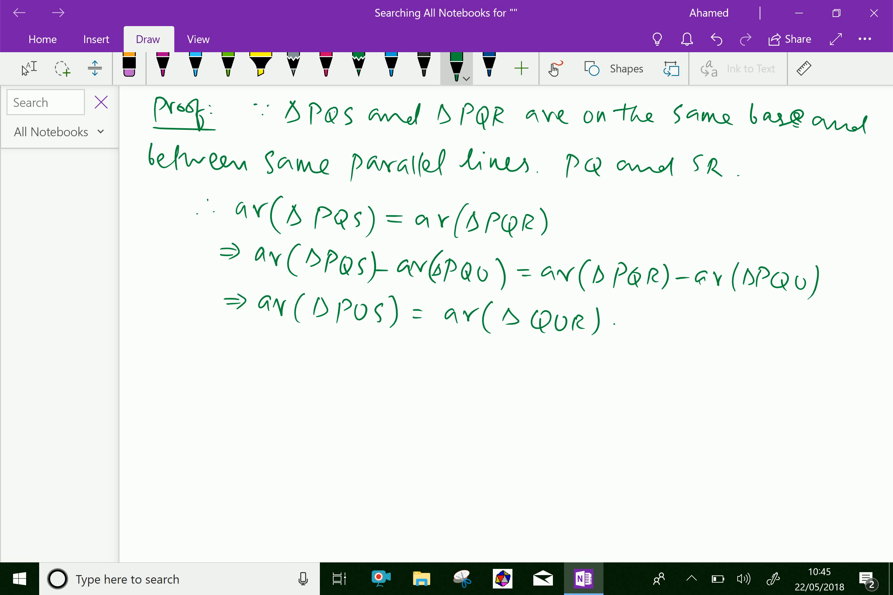
drag(436, 349, 471, 346)
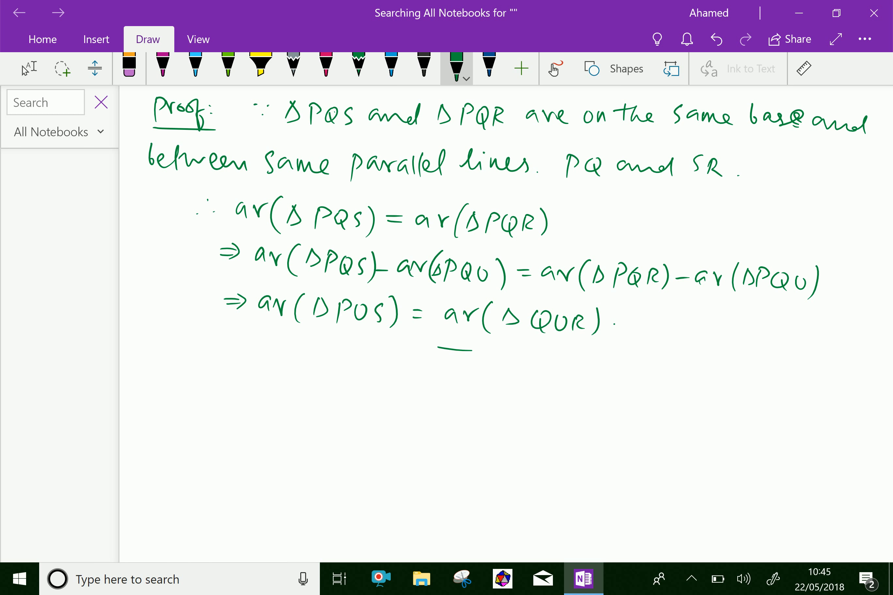
scroll(down, 3)
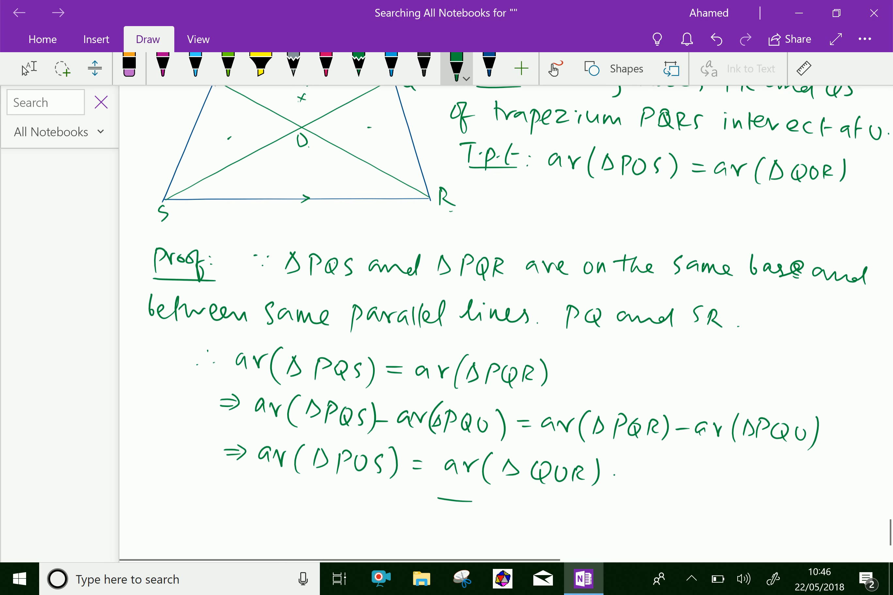